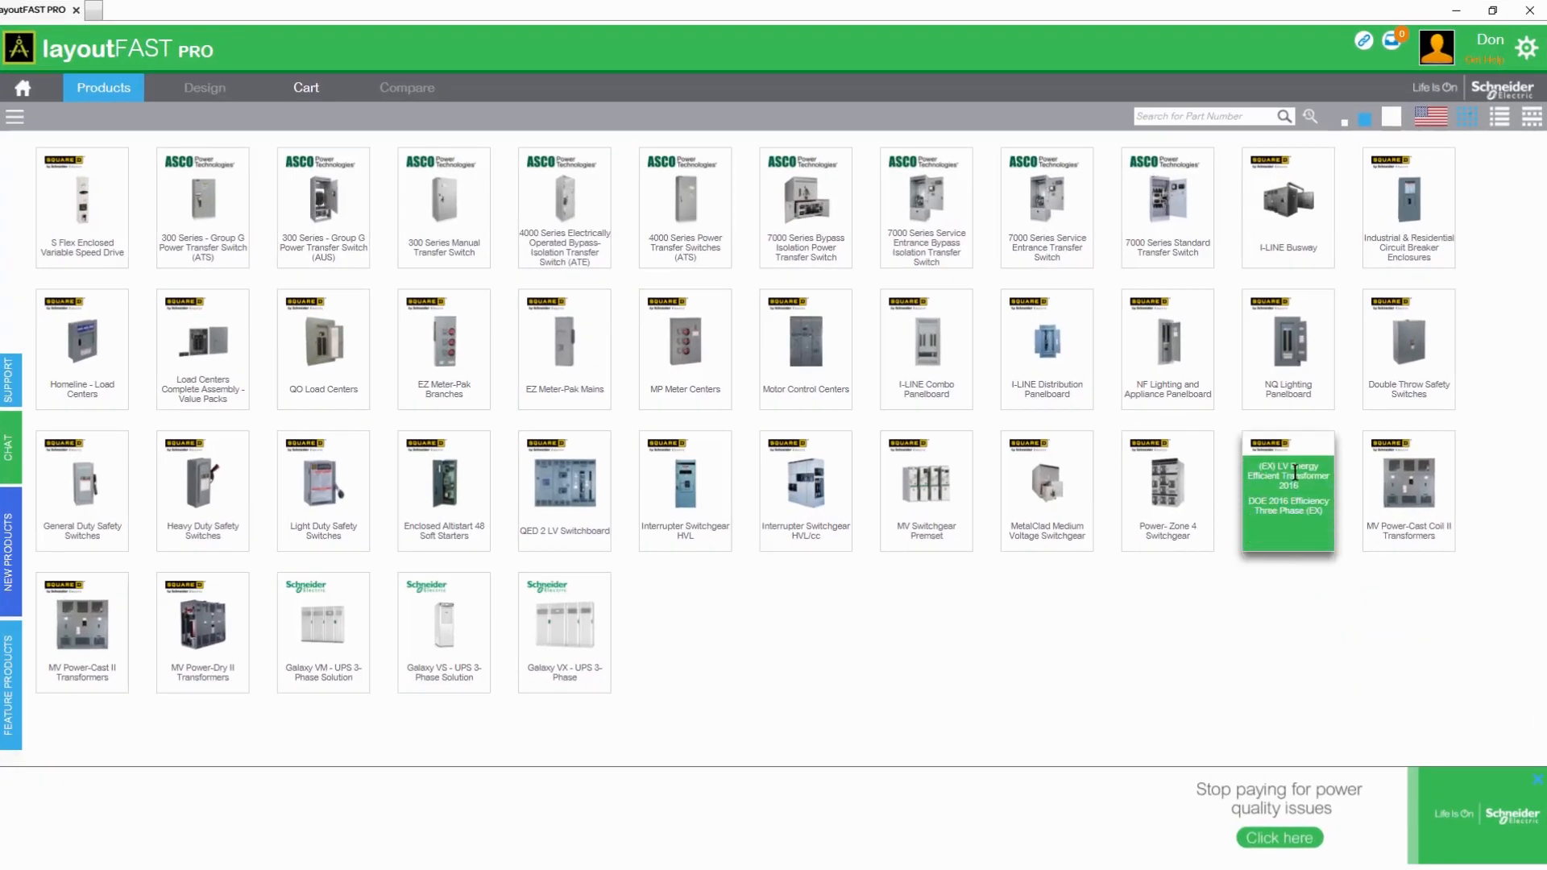
mouse_move(1407, 347)
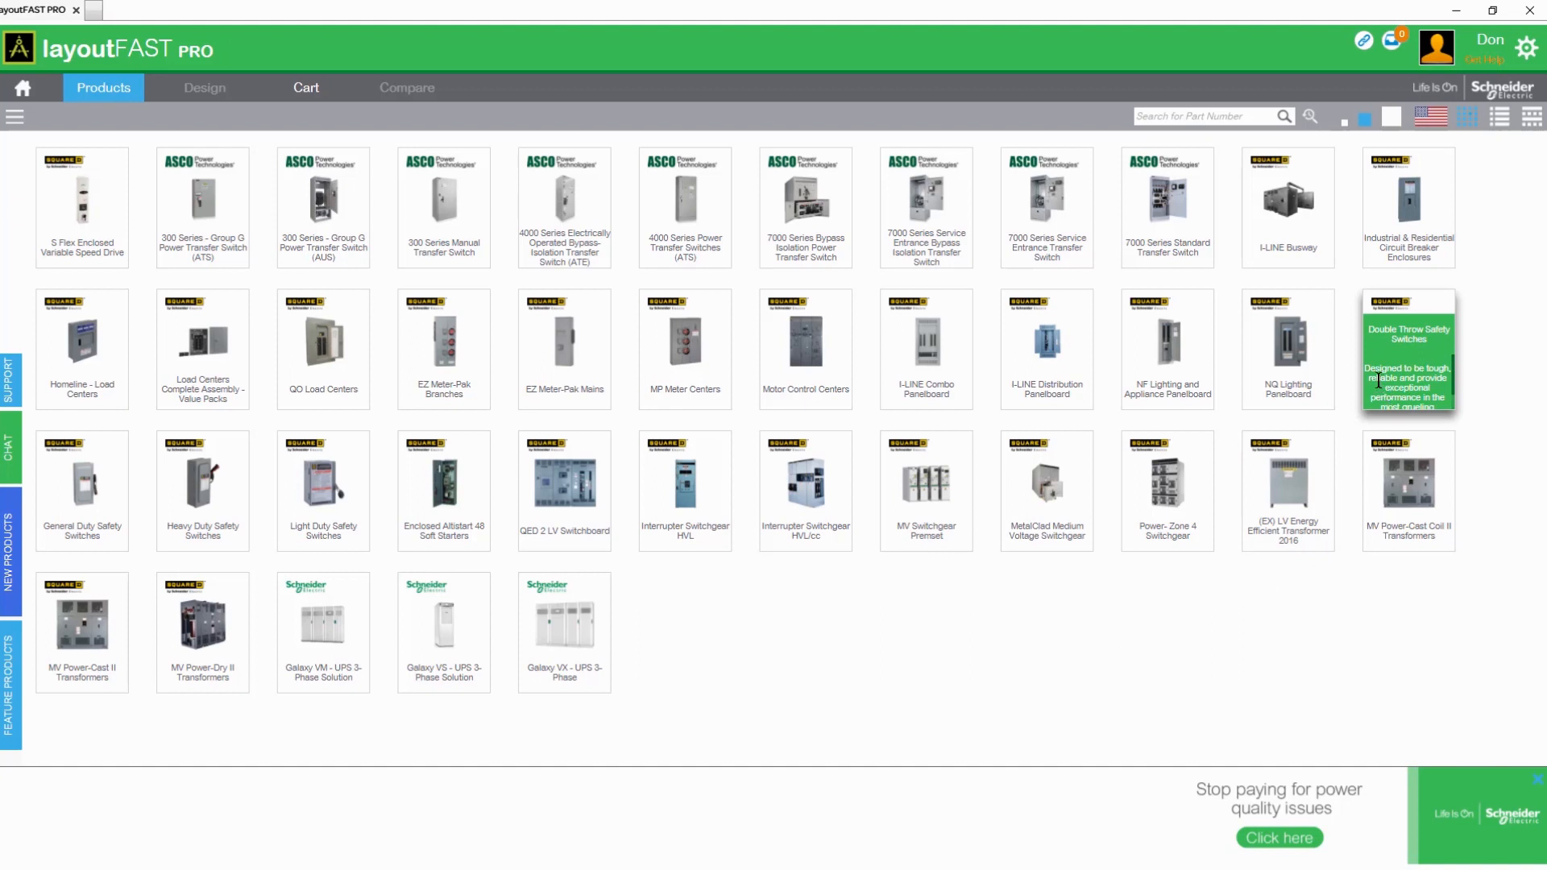
mouse_move(1407, 203)
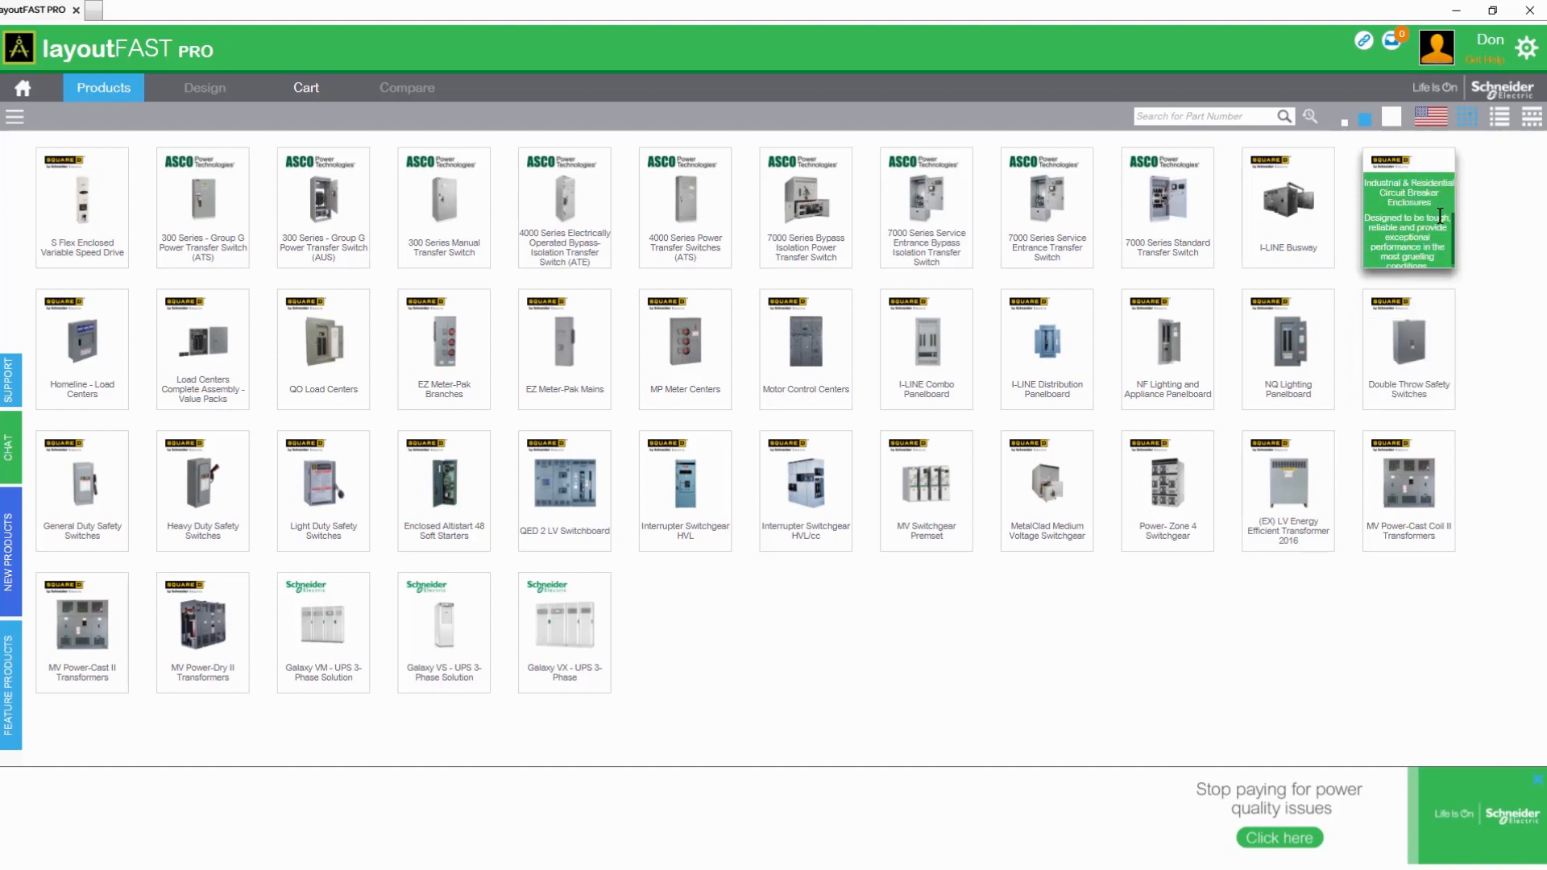
mouse_move(1470, 158)
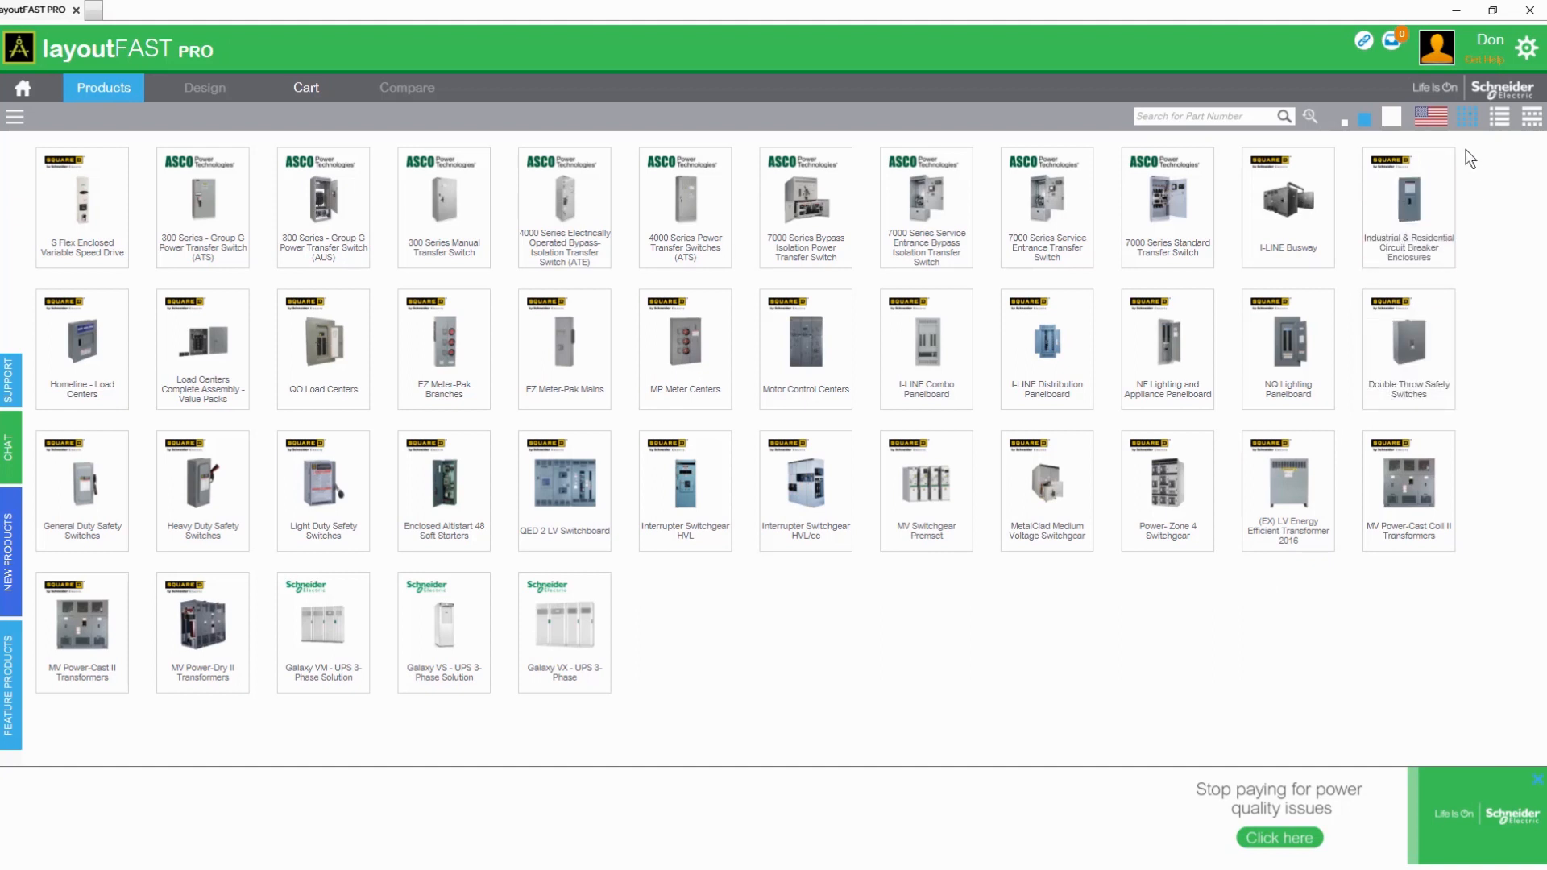
Step: Set the country to United States and filter the catalog to Panelboards and Transformers
click(1428, 116)
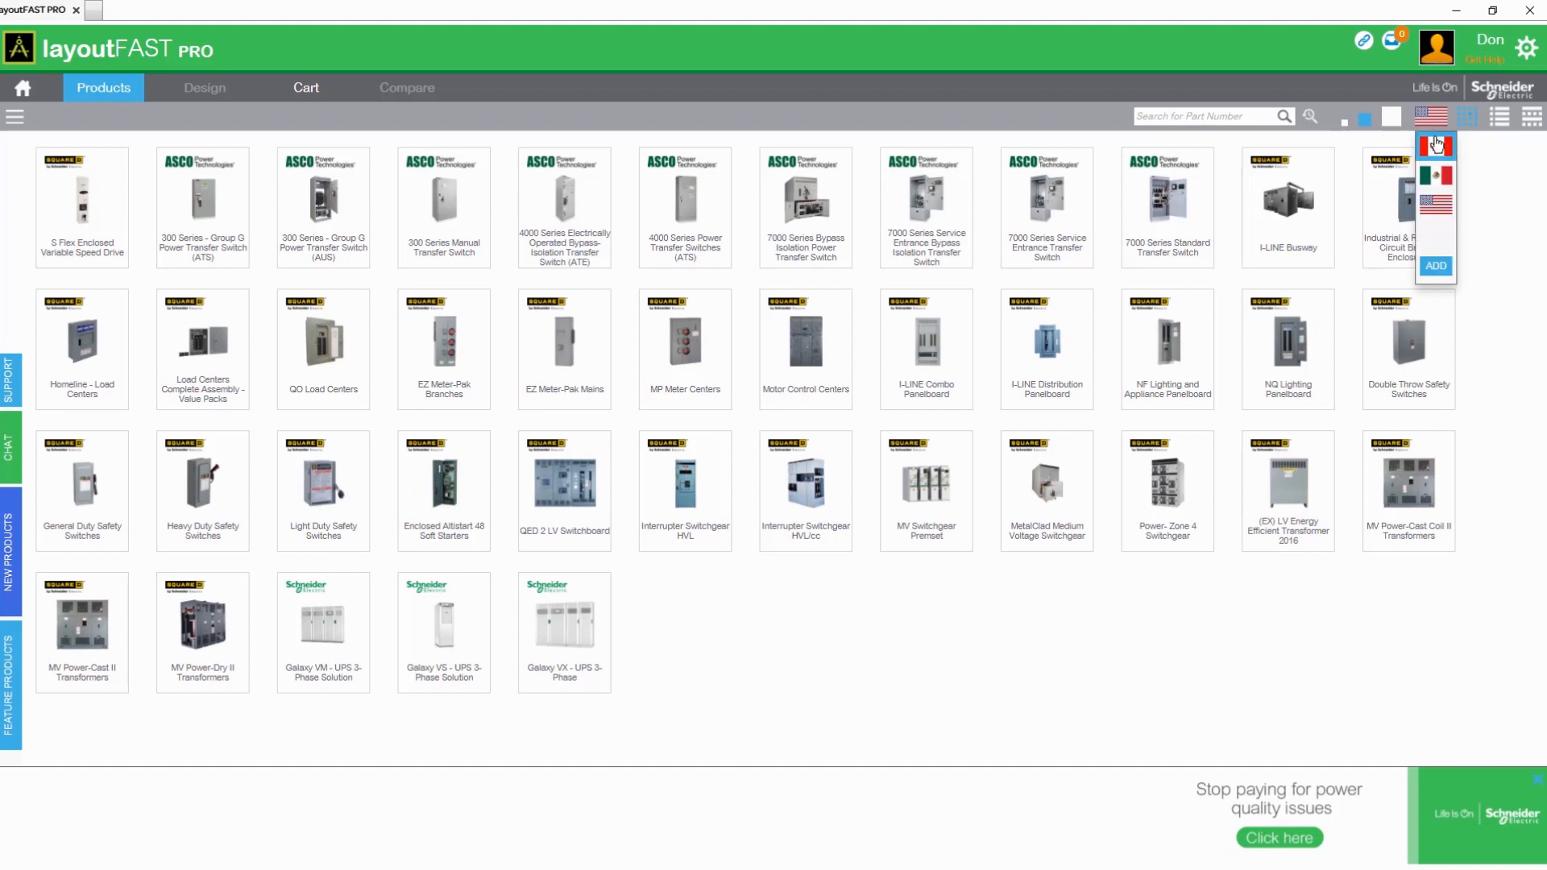
mouse_move(1435, 205)
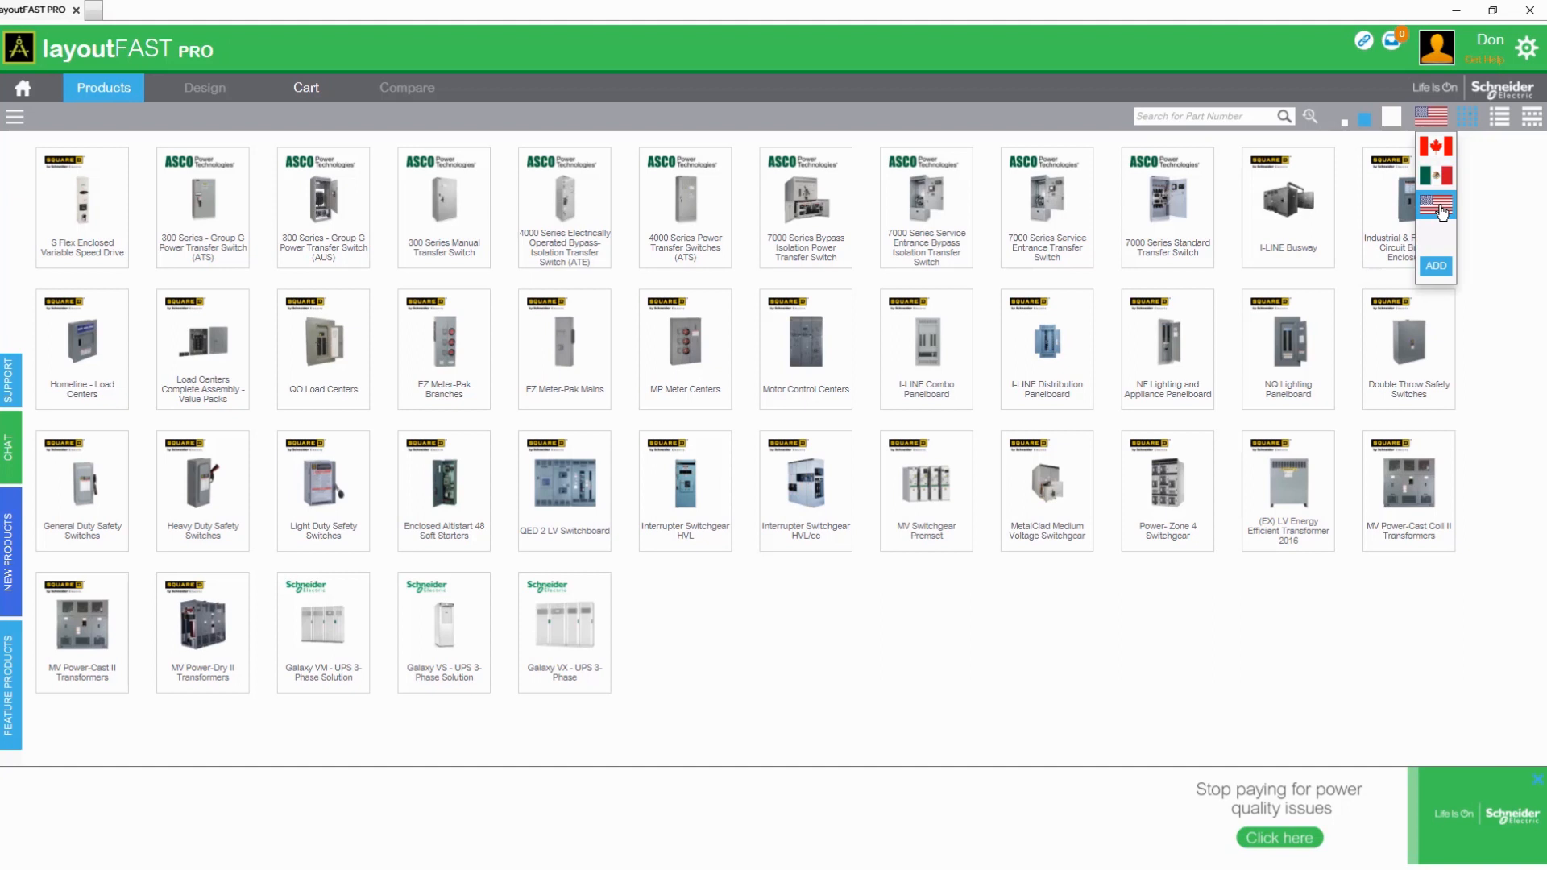
click(309, 28)
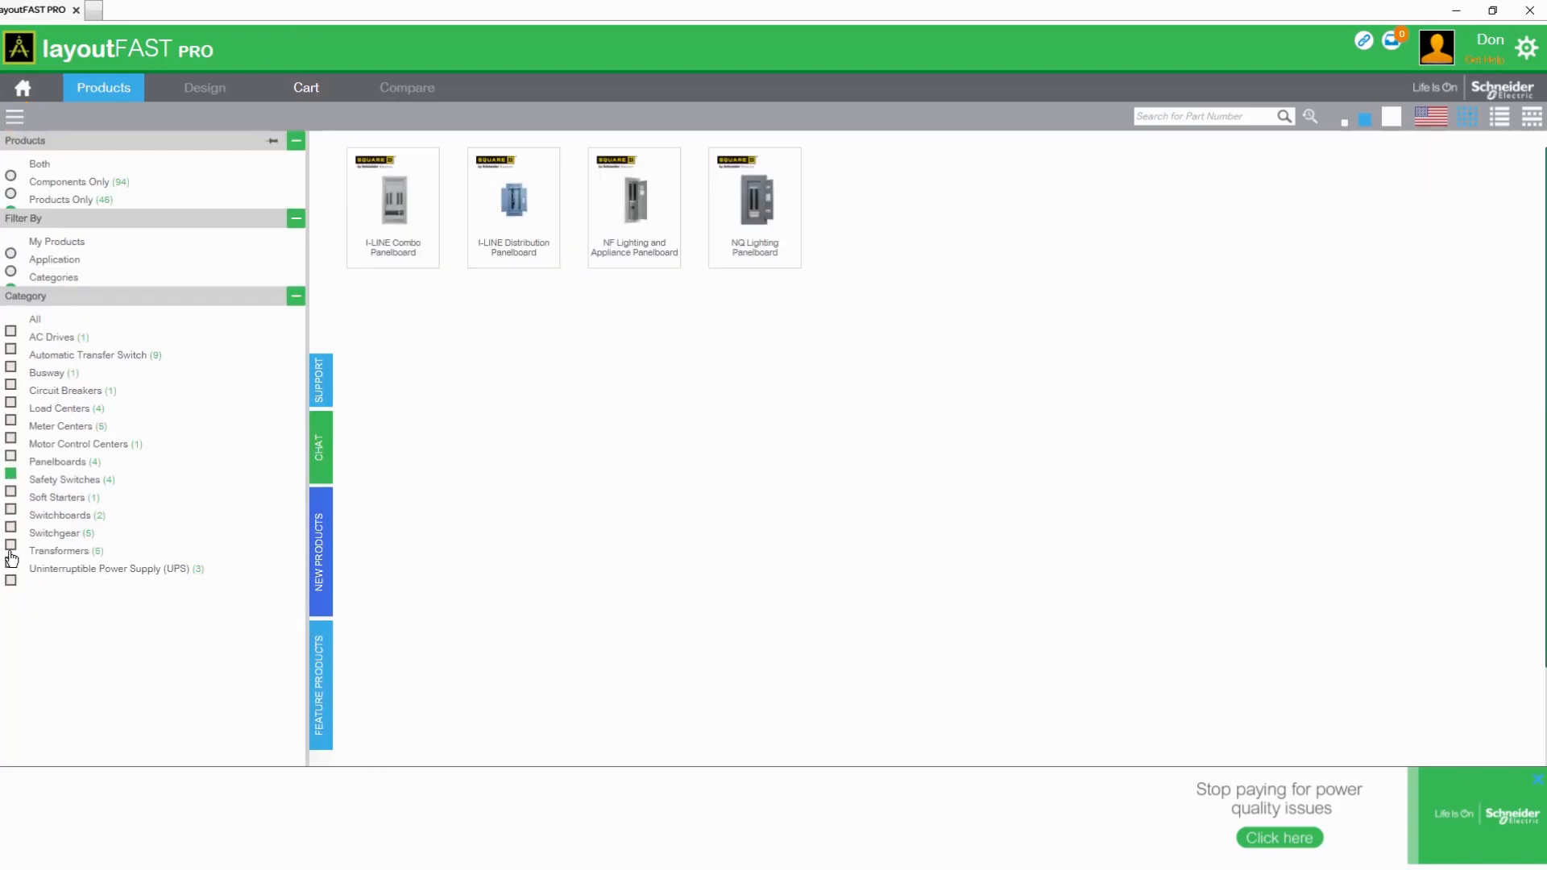
click(10, 550)
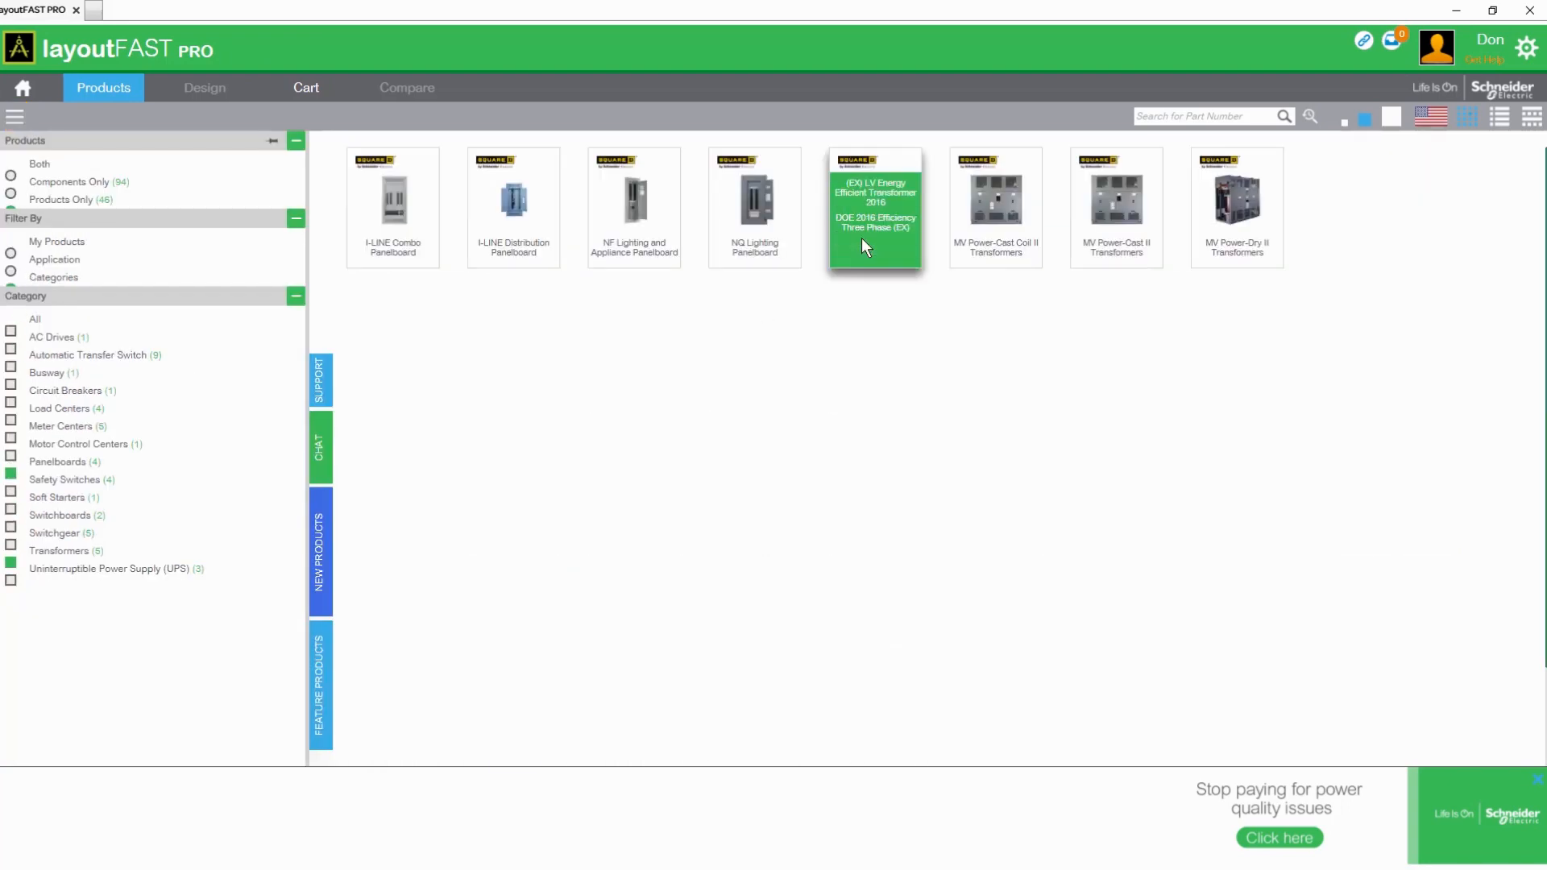
Step: Configure the EX LV Energy Efficient Transformer as TX, 45 kVA, 480 V Delta primary
click(874, 207)
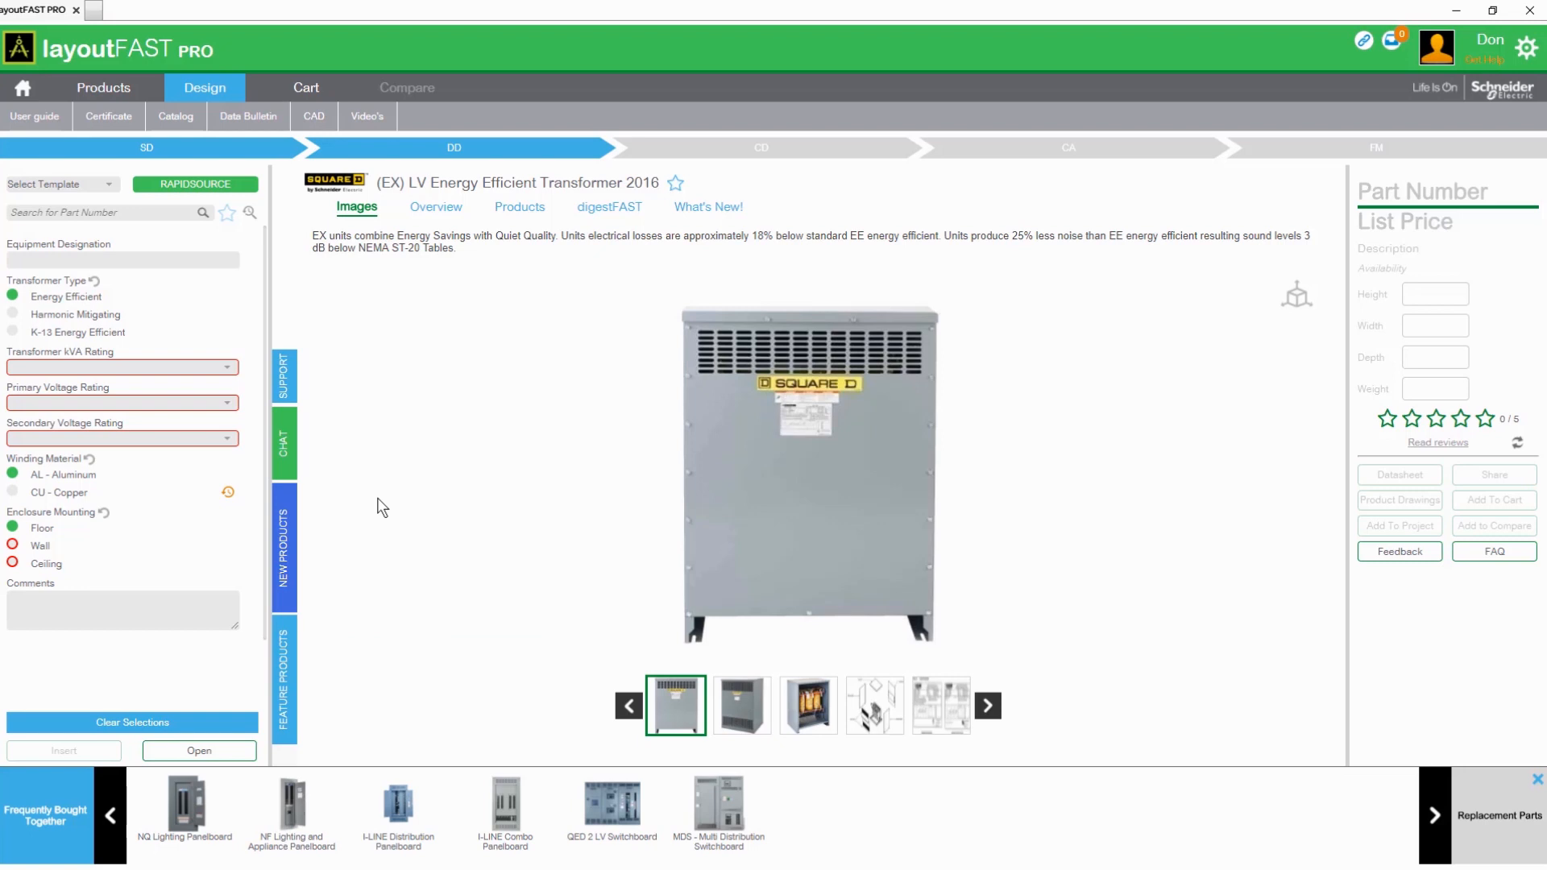
mouse_move(94, 286)
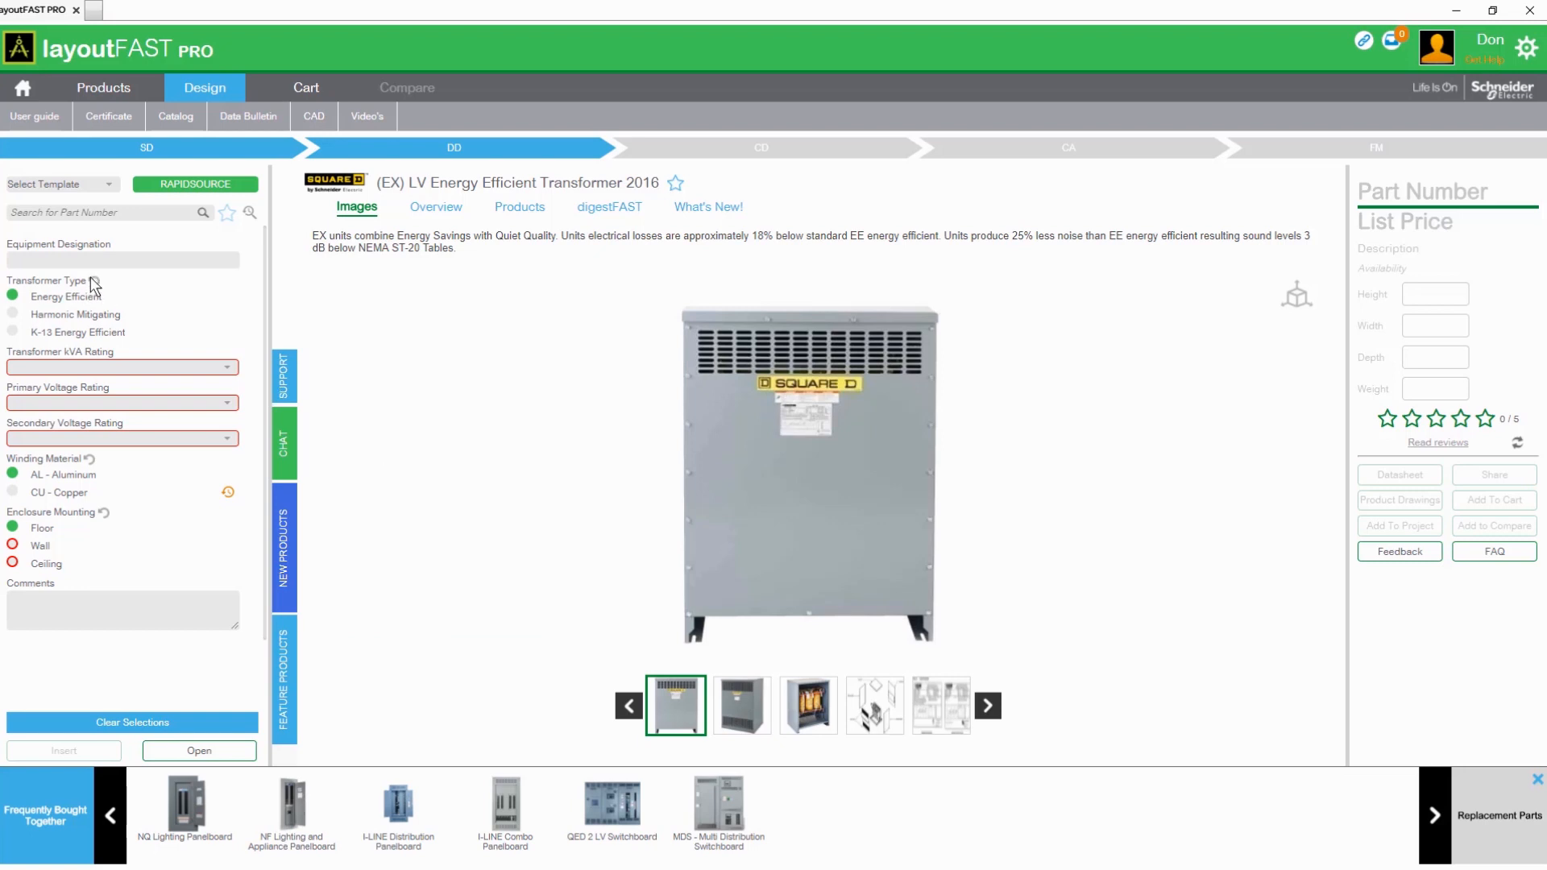
click(122, 259)
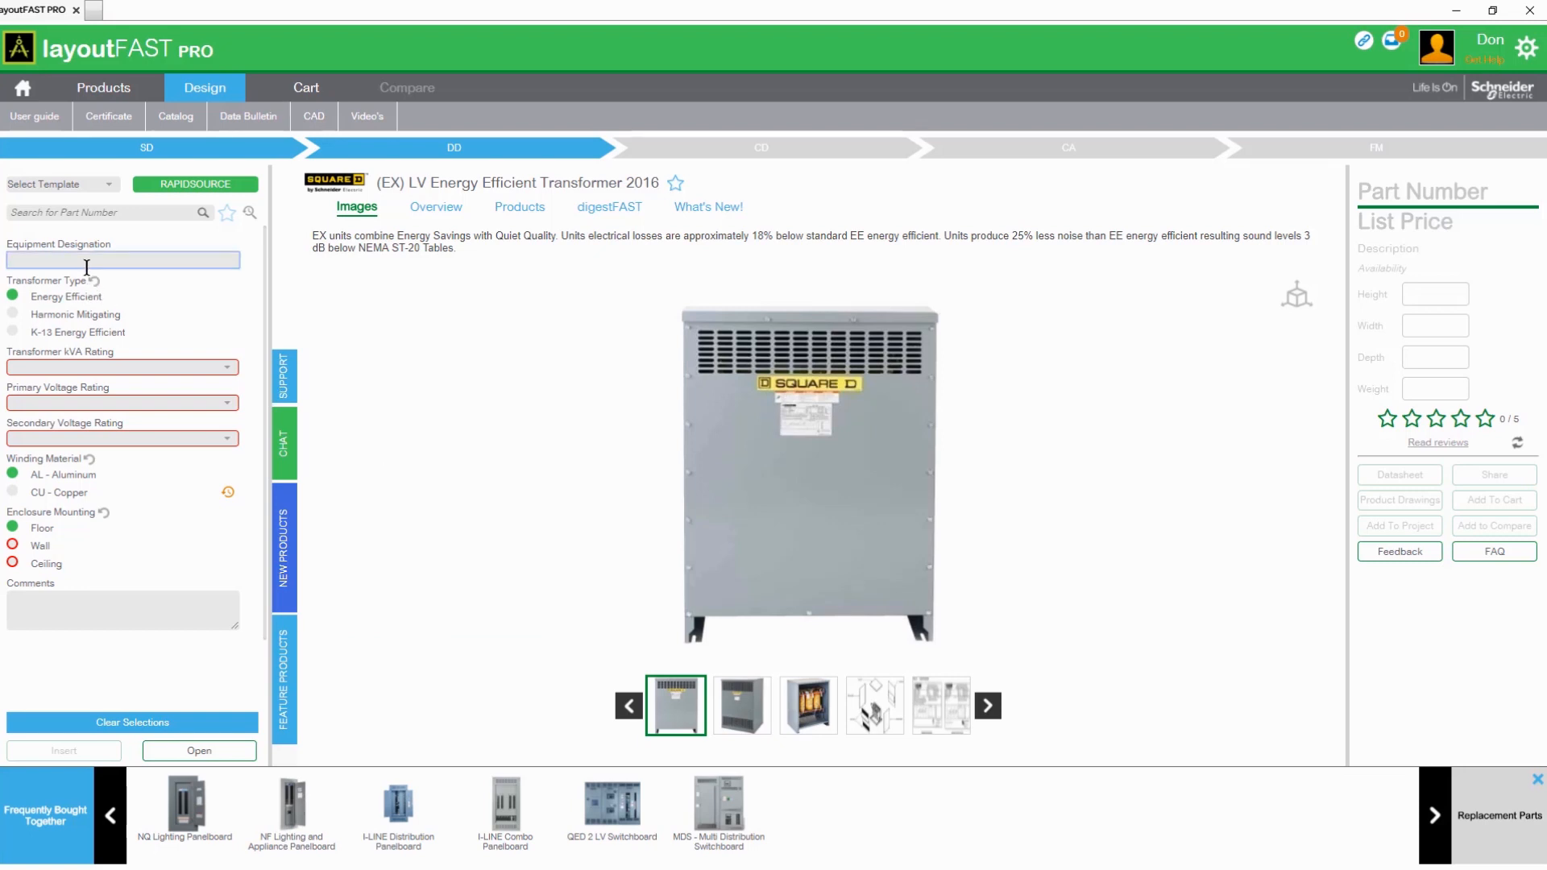
text(TX)
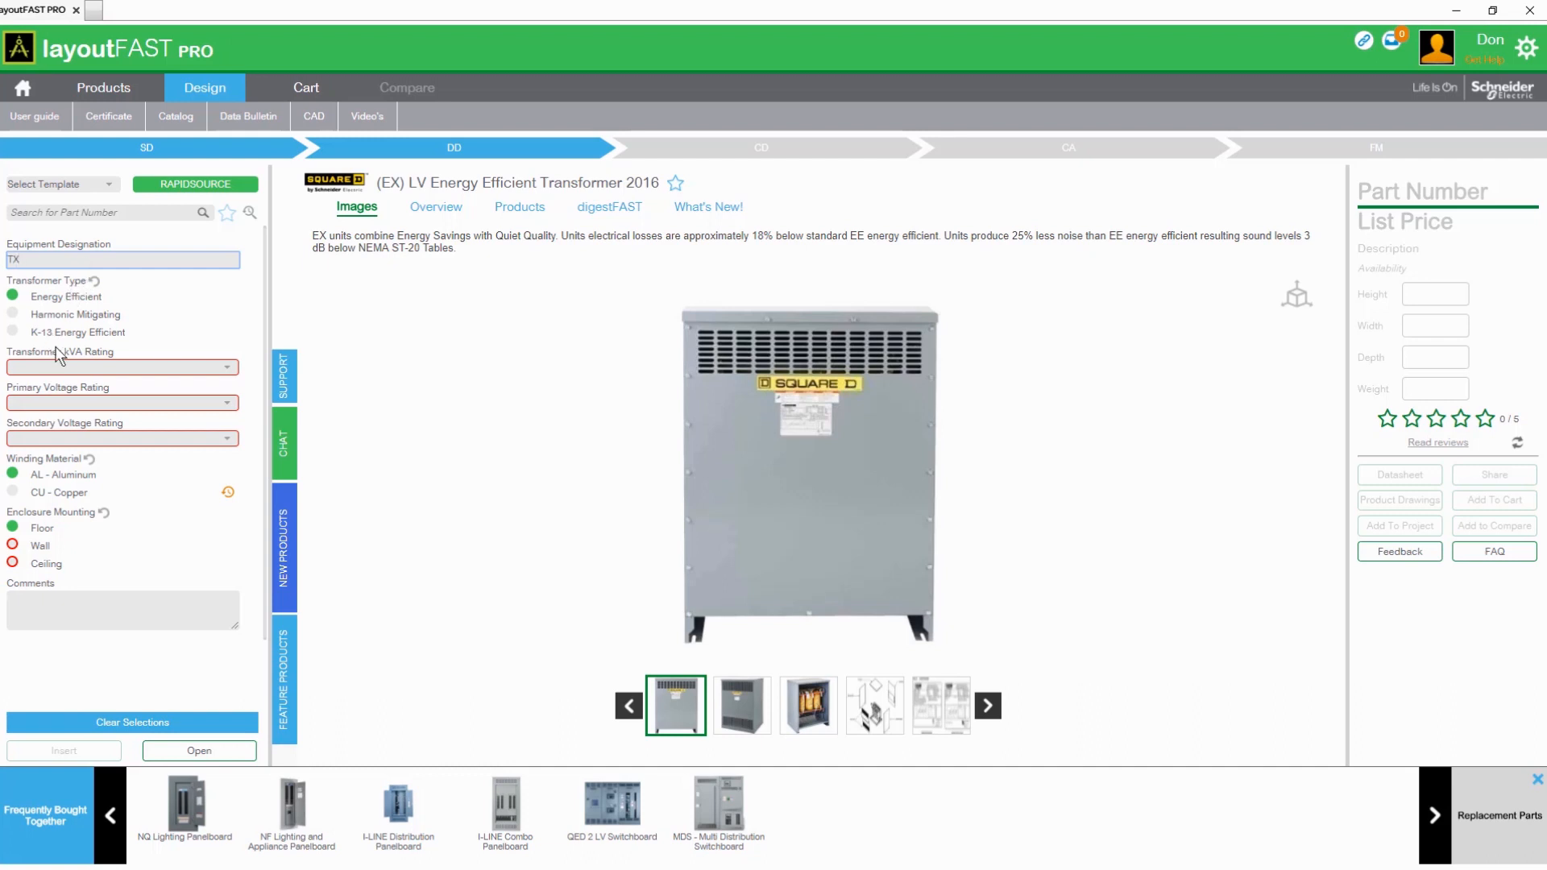
click(122, 366)
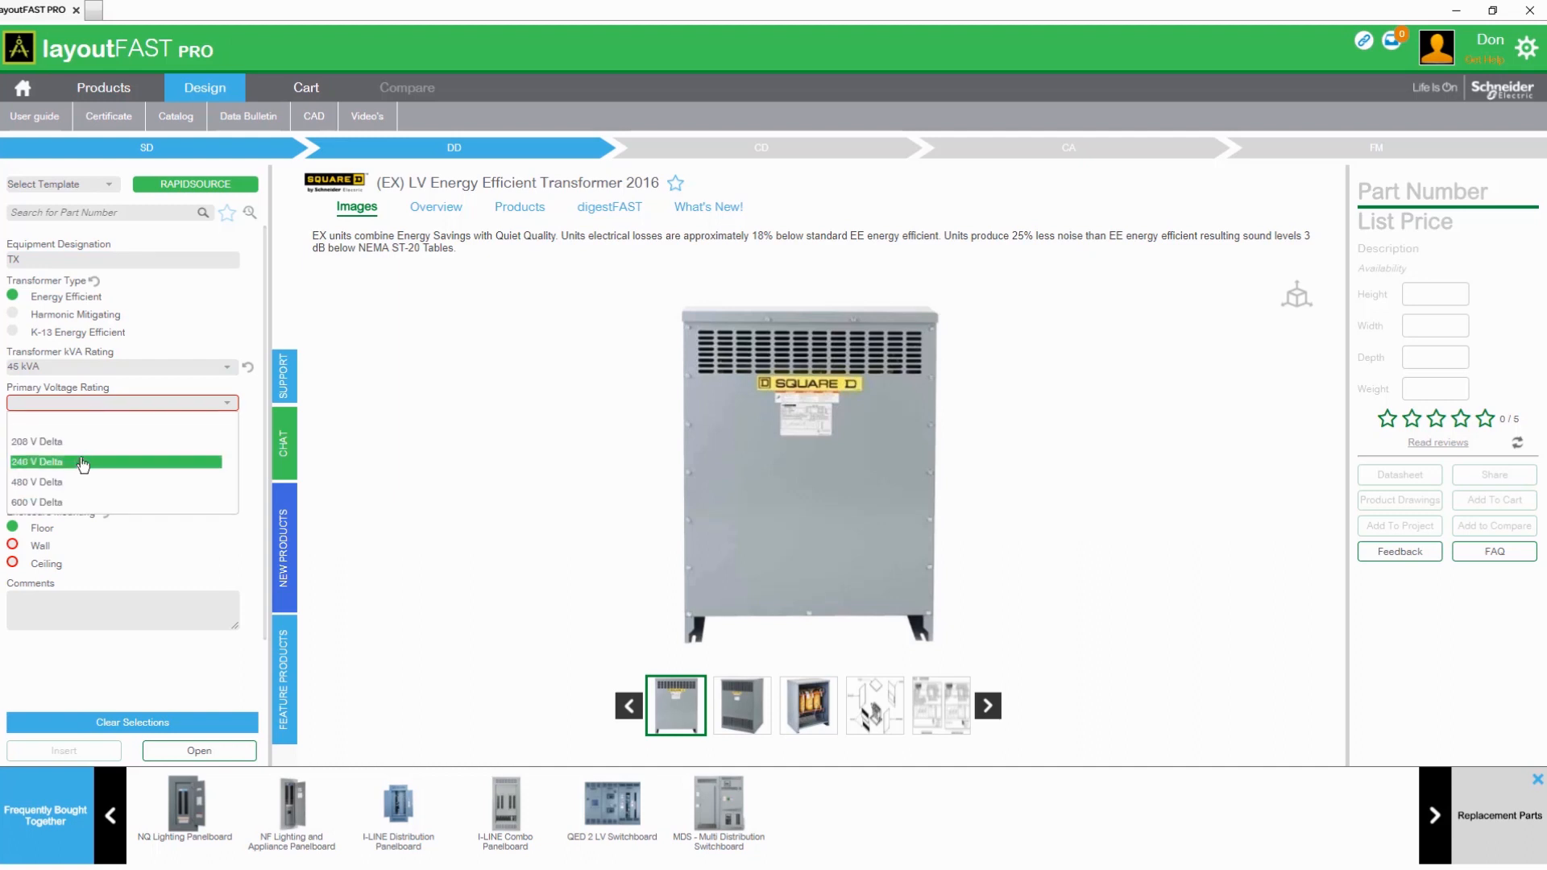
click(36, 482)
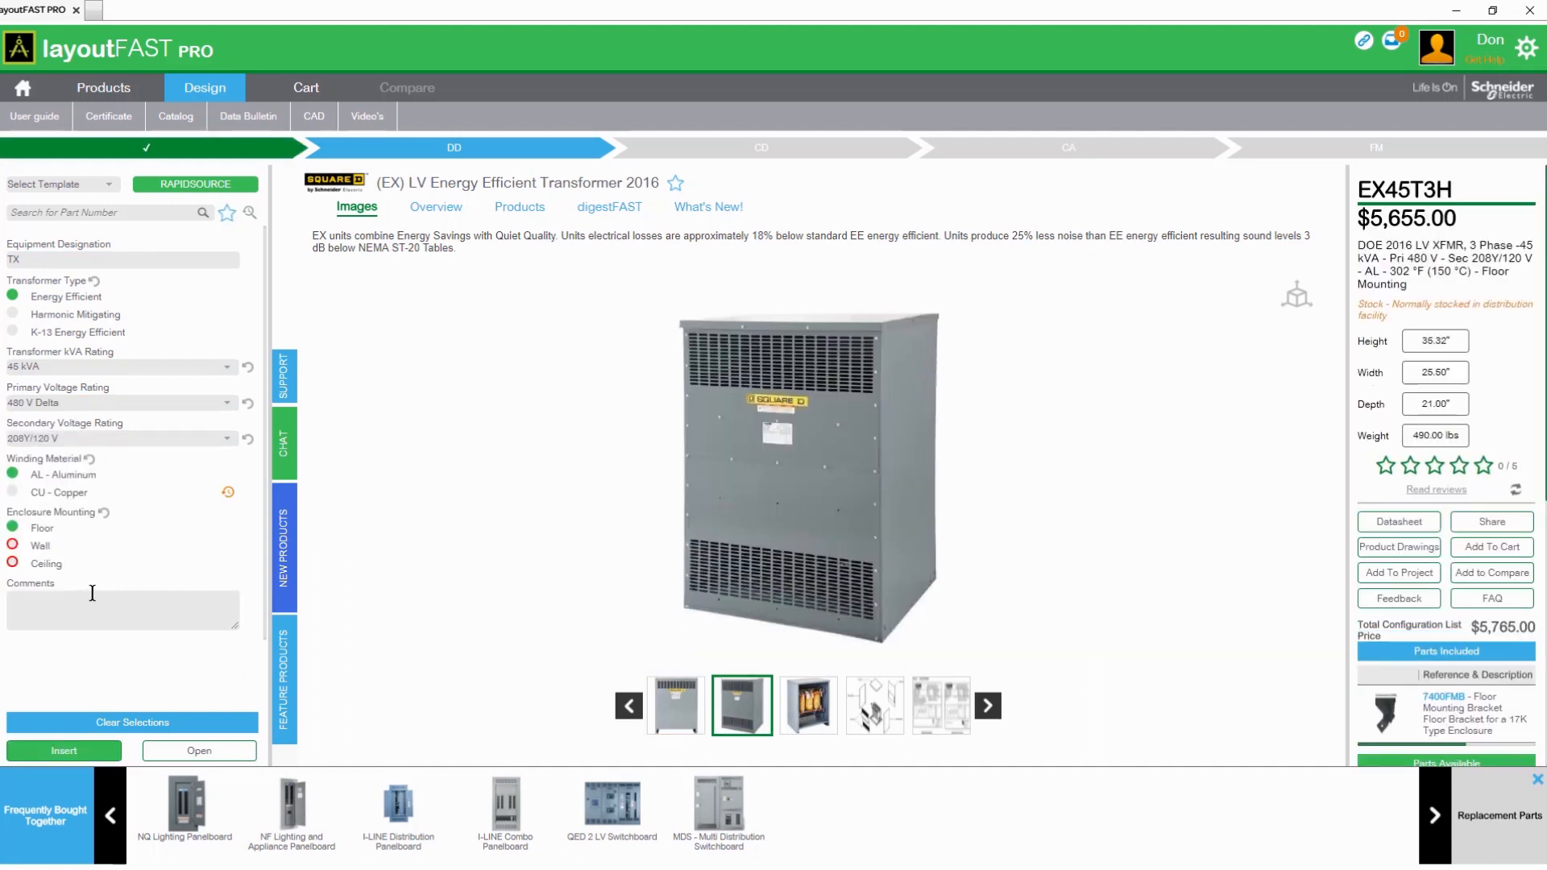
mouse_move(137, 675)
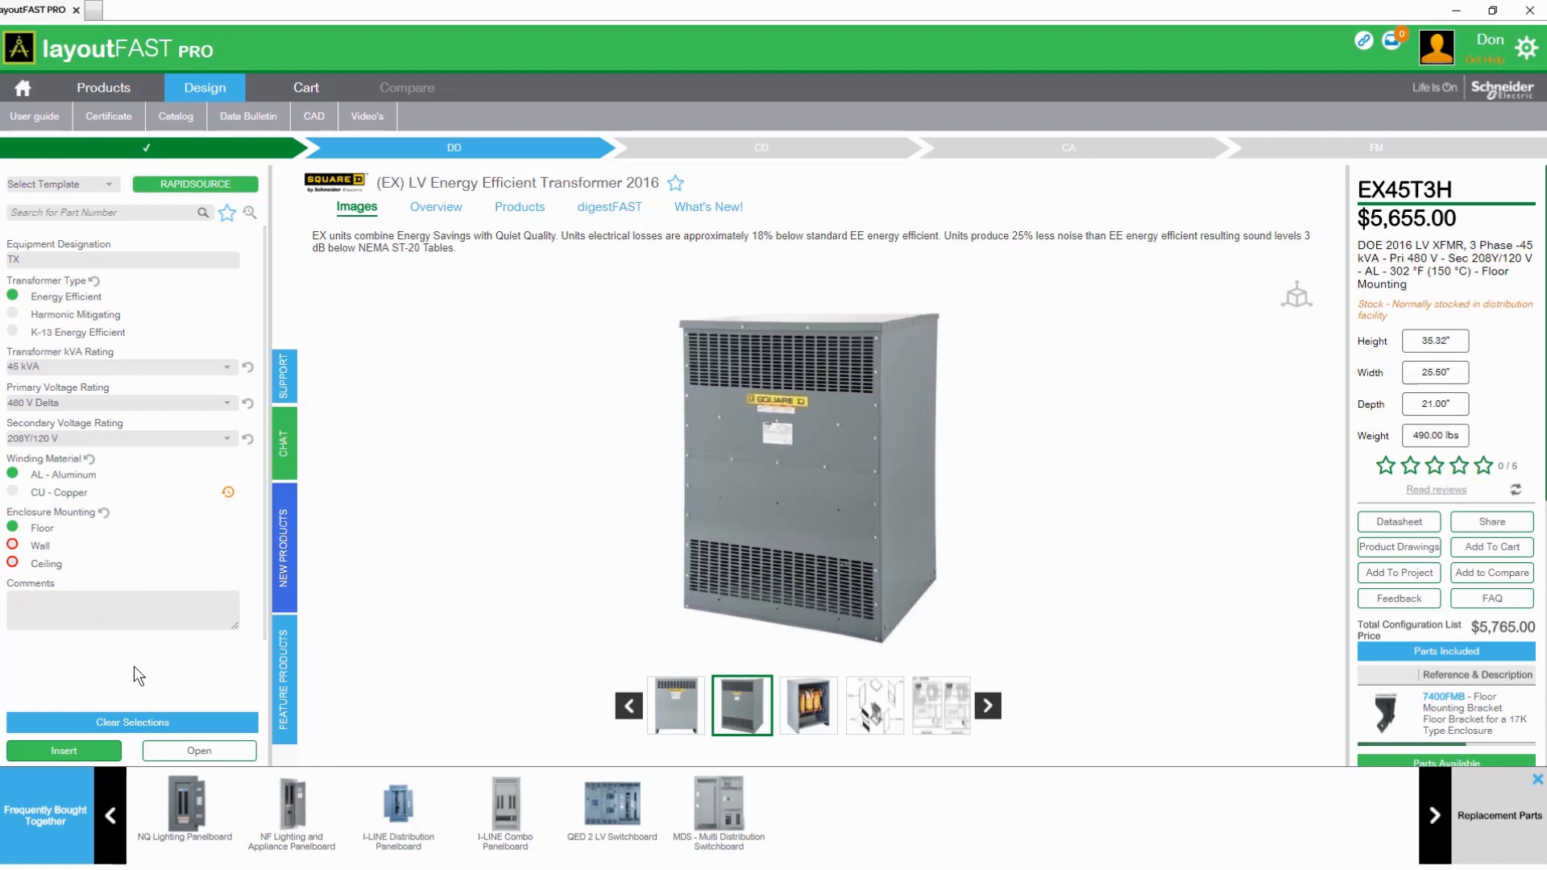
Step: View the internal coil picture and save the EX45T3H configuration as a favorite
click(807, 703)
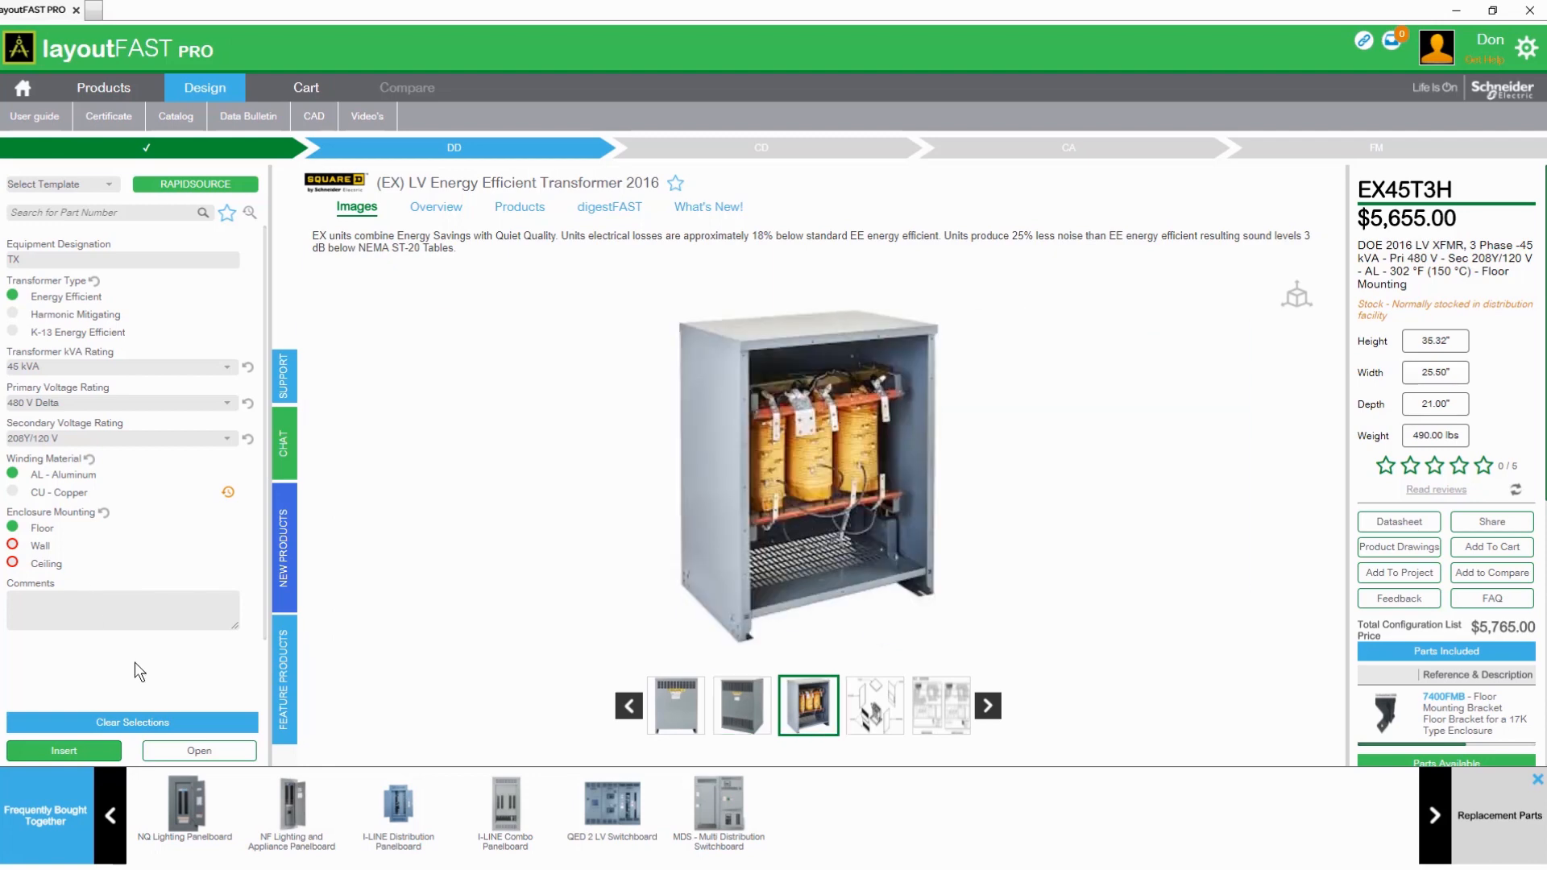
click(227, 212)
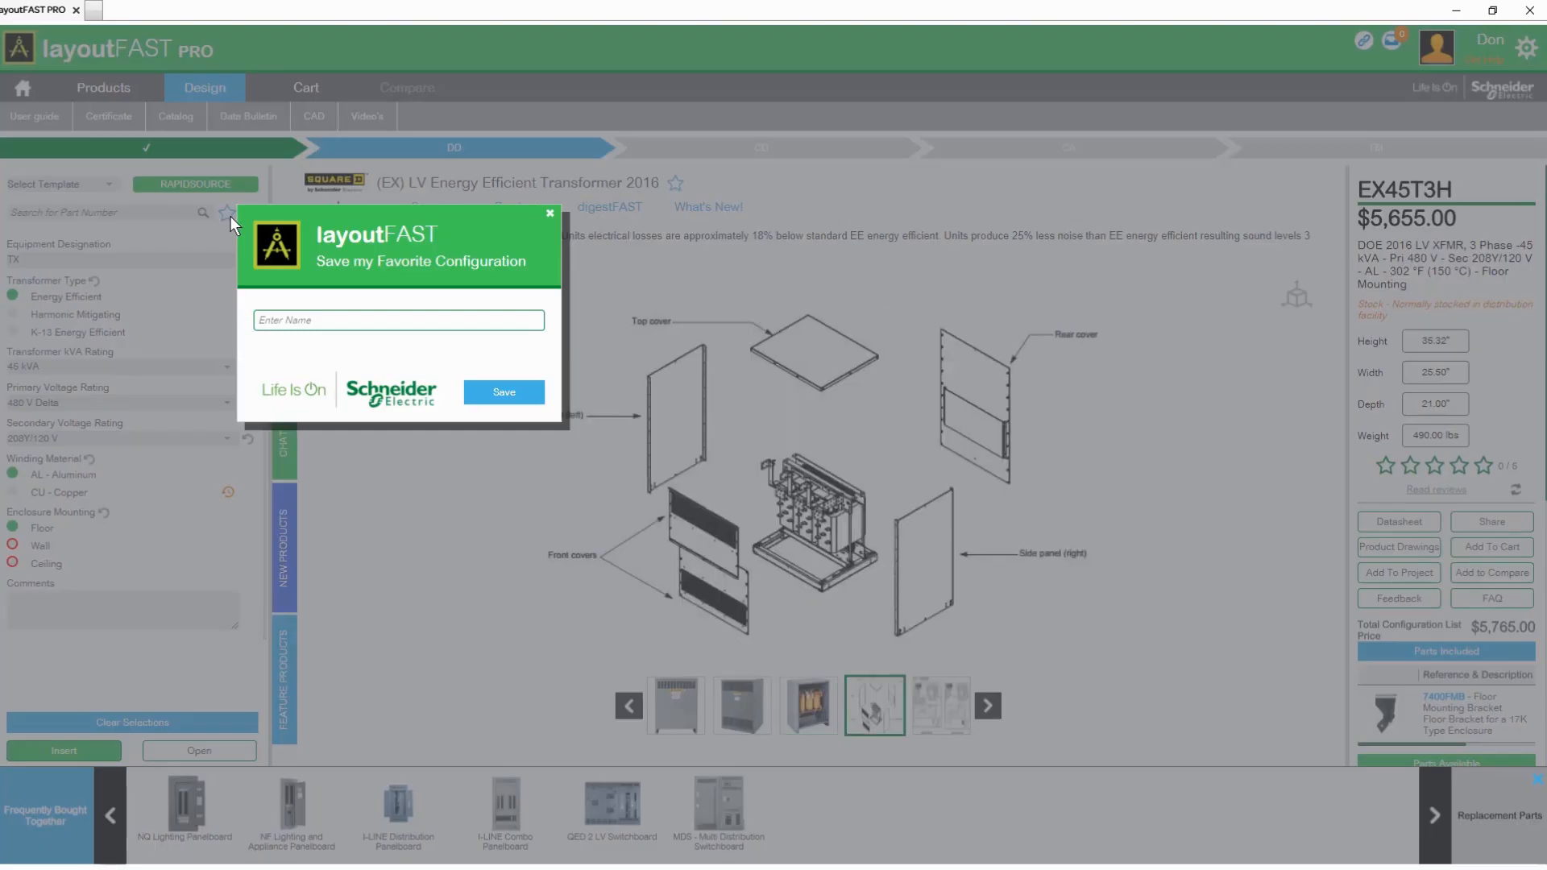
click(550, 214)
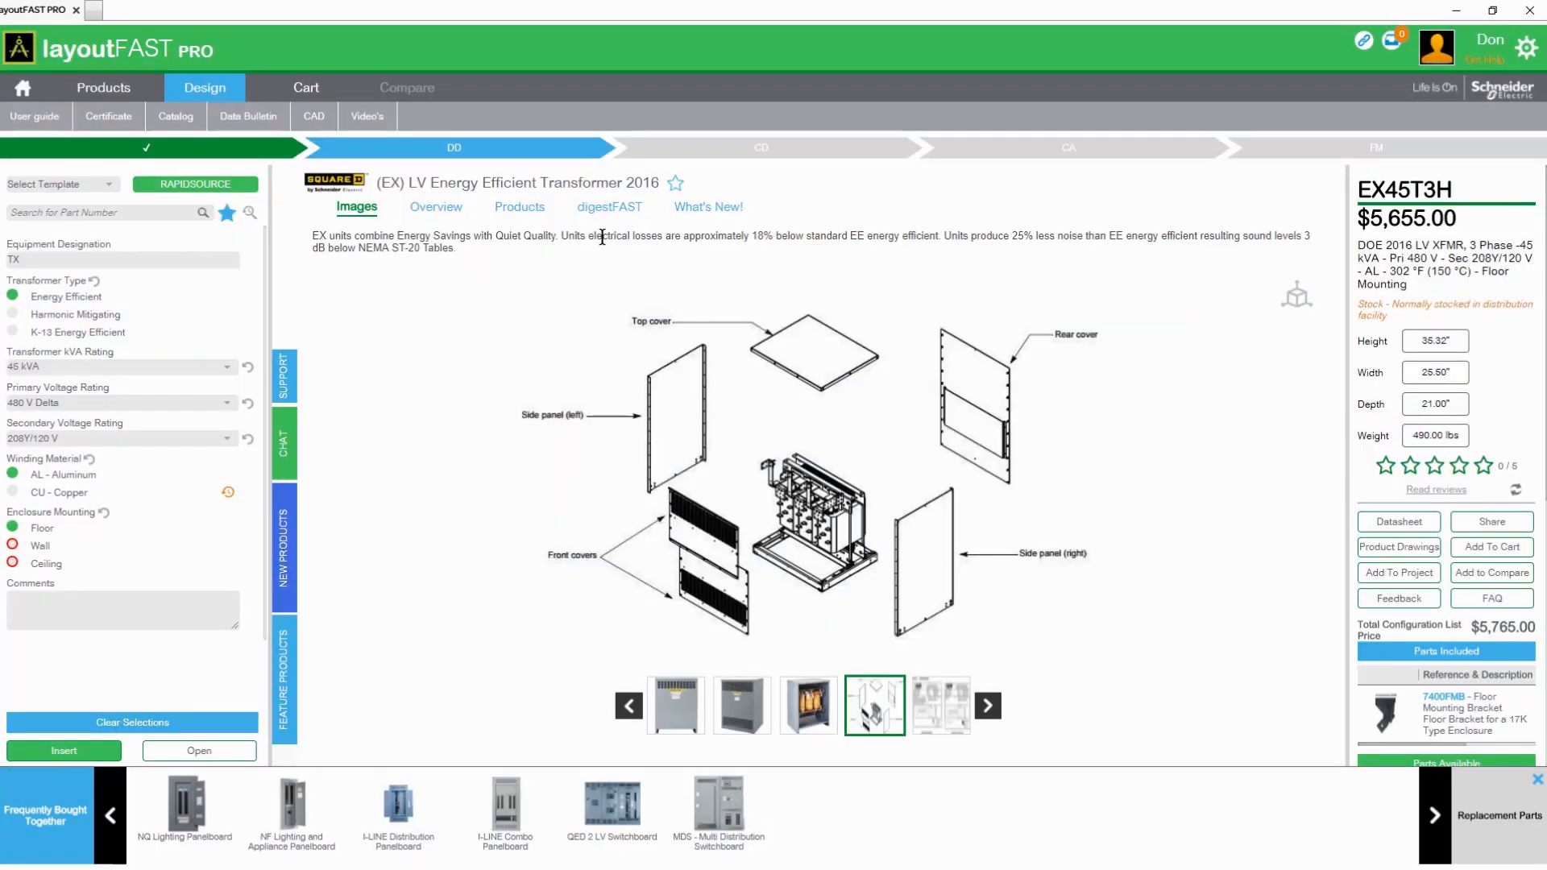
Step: Filter the digestFAST solutions table to 45 kVA transformer ratings only
click(609, 206)
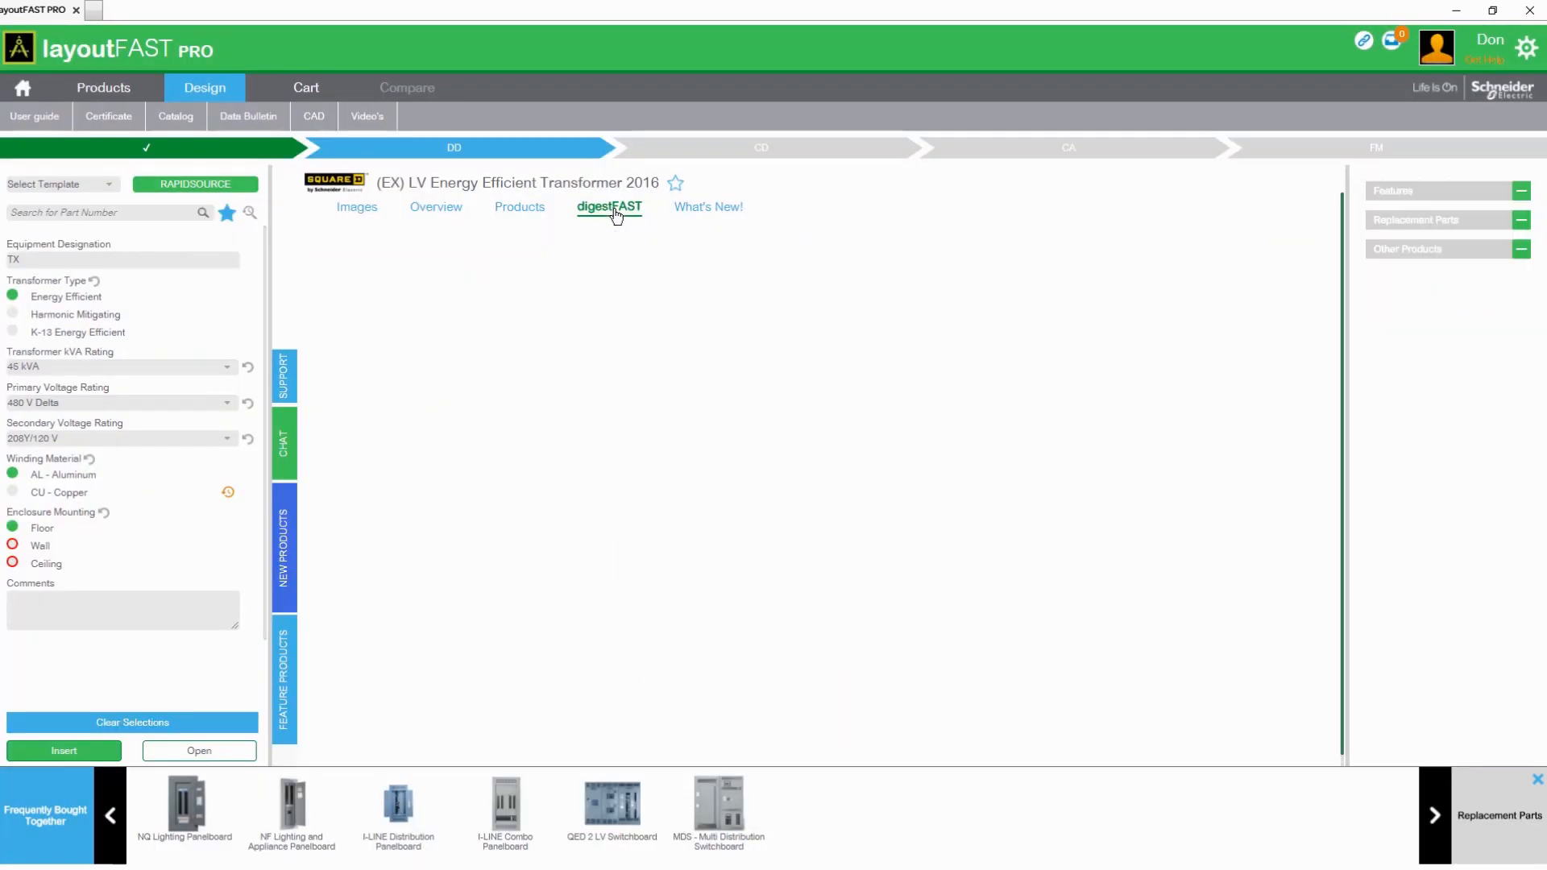
click(609, 207)
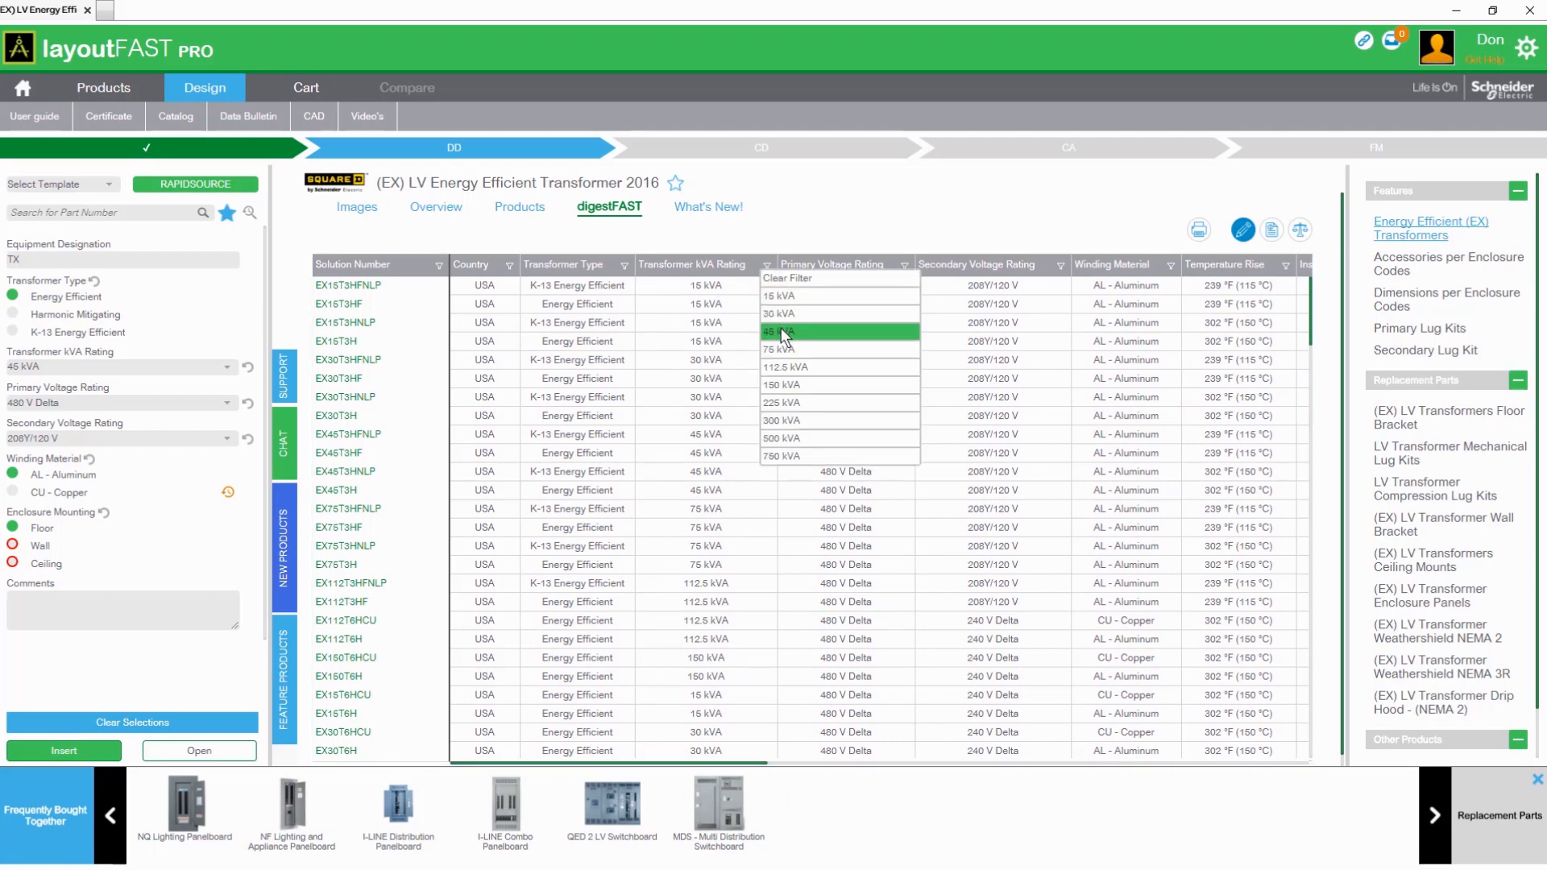
click(781, 331)
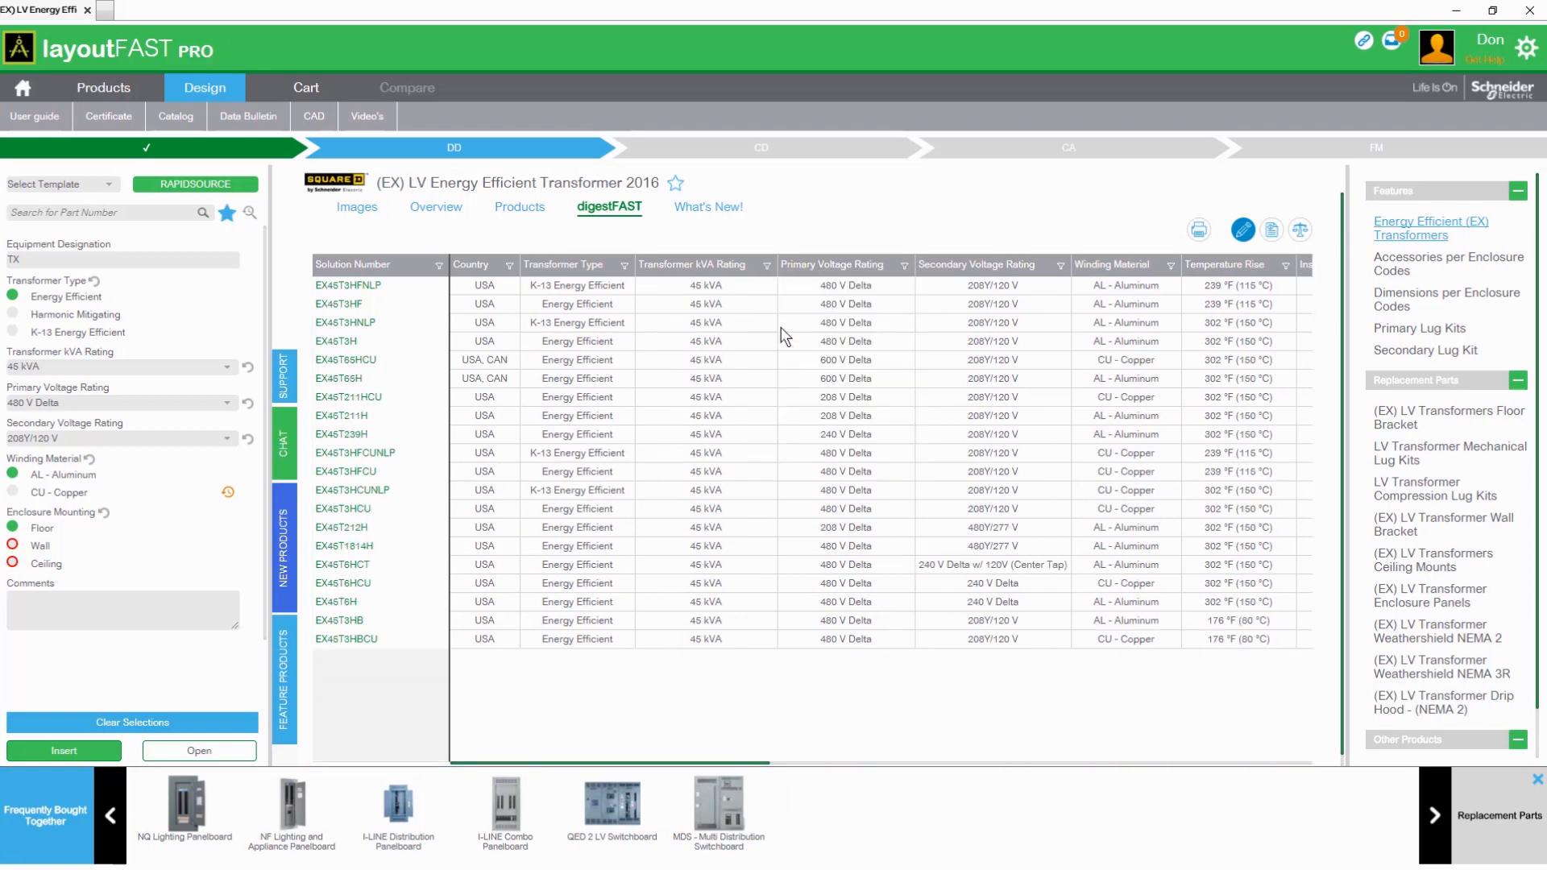
mouse_move(903, 274)
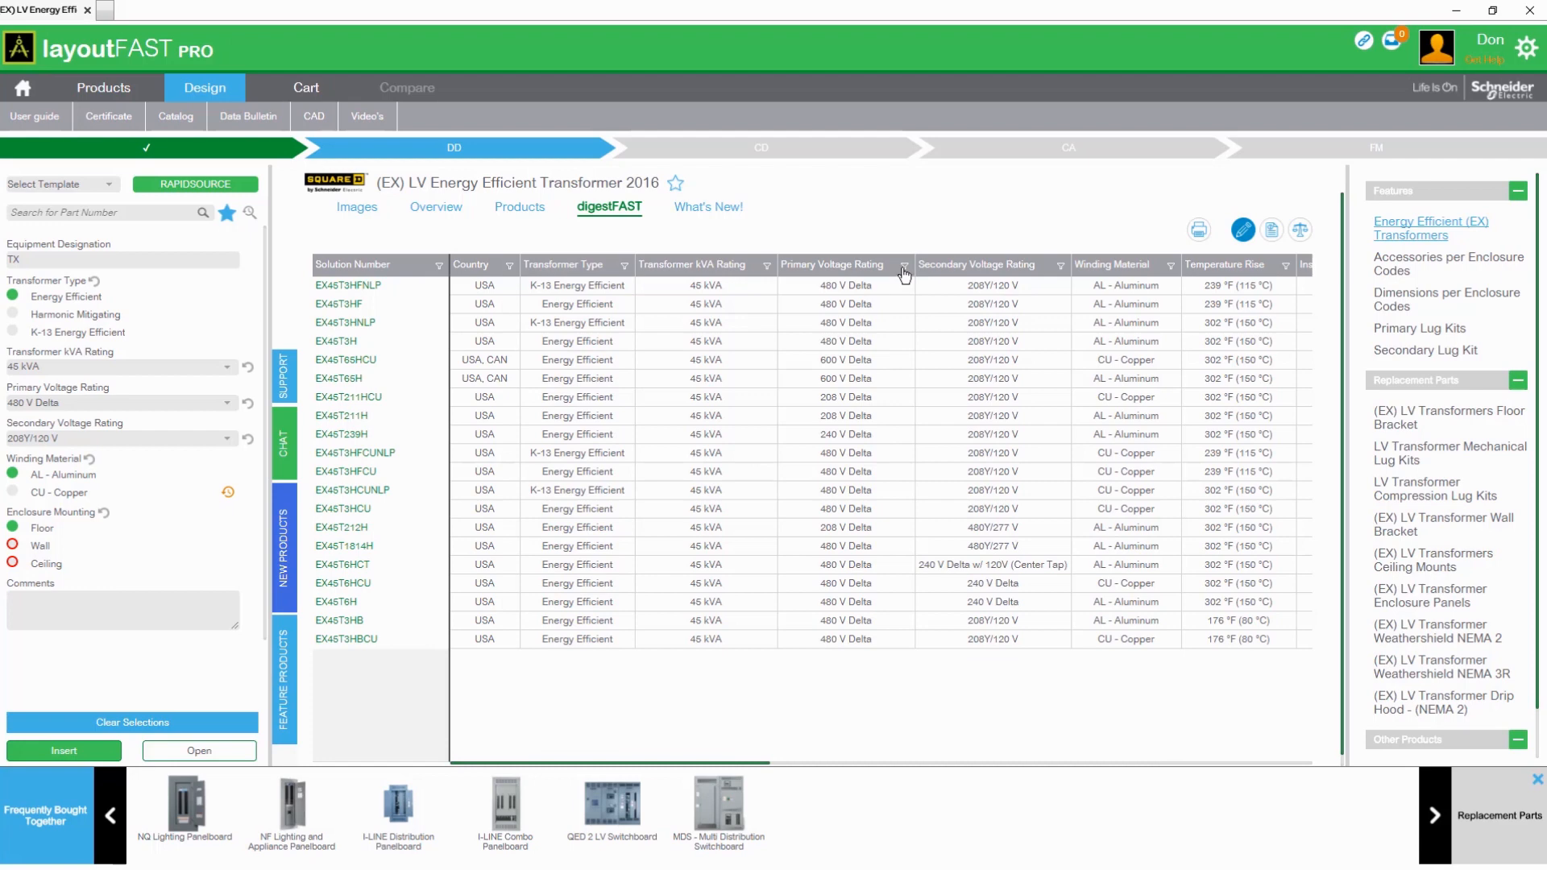
Step: Browse the transformer photos and enclosure drawing, then add EX45T3H to the compare list
click(335, 341)
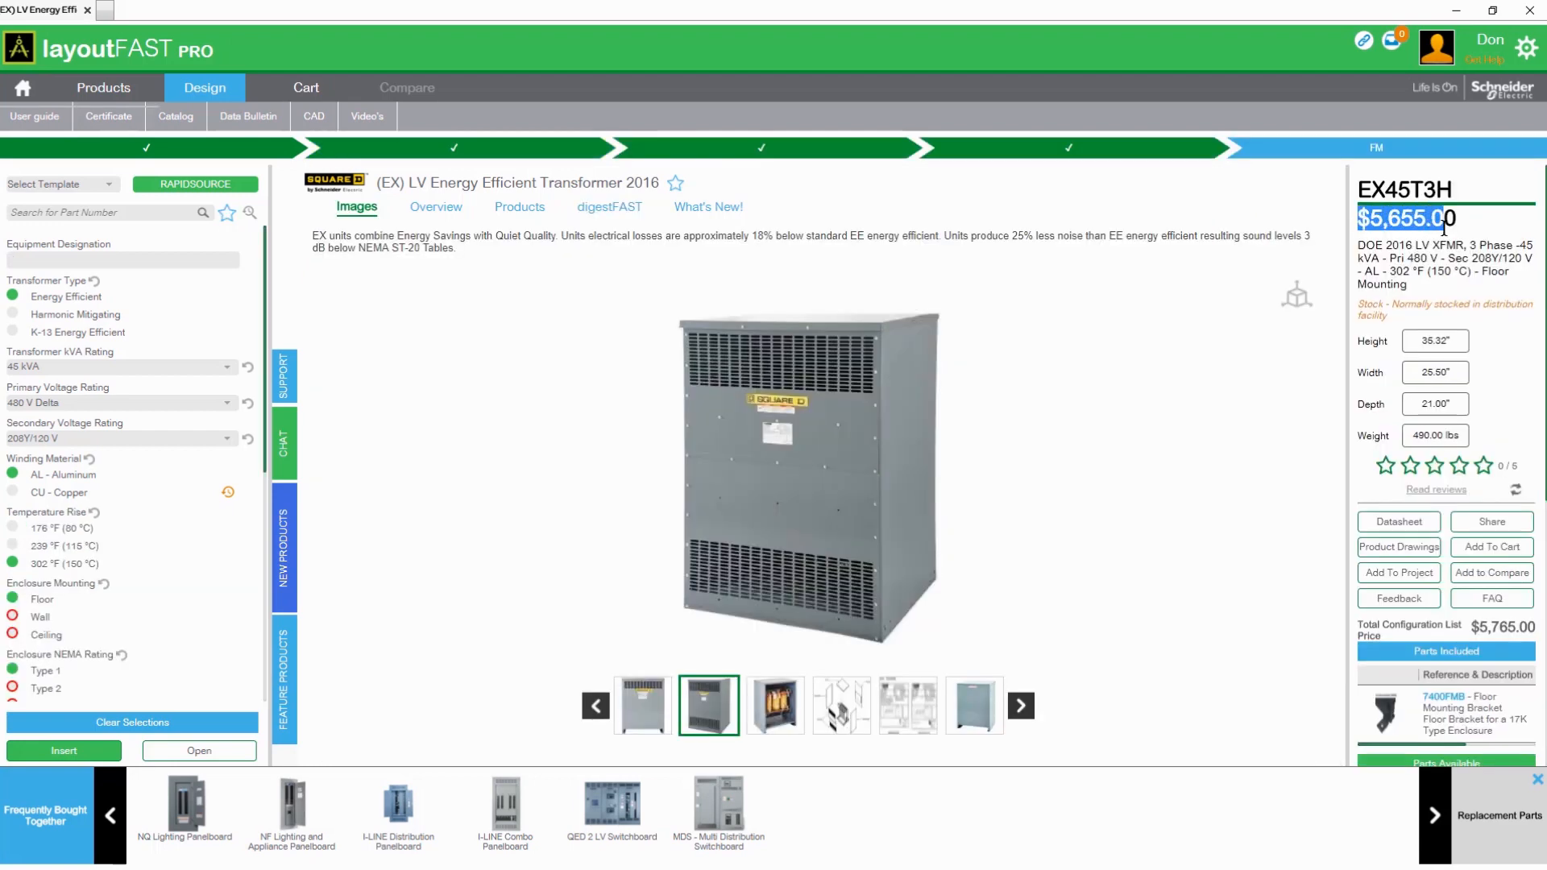
click(774, 704)
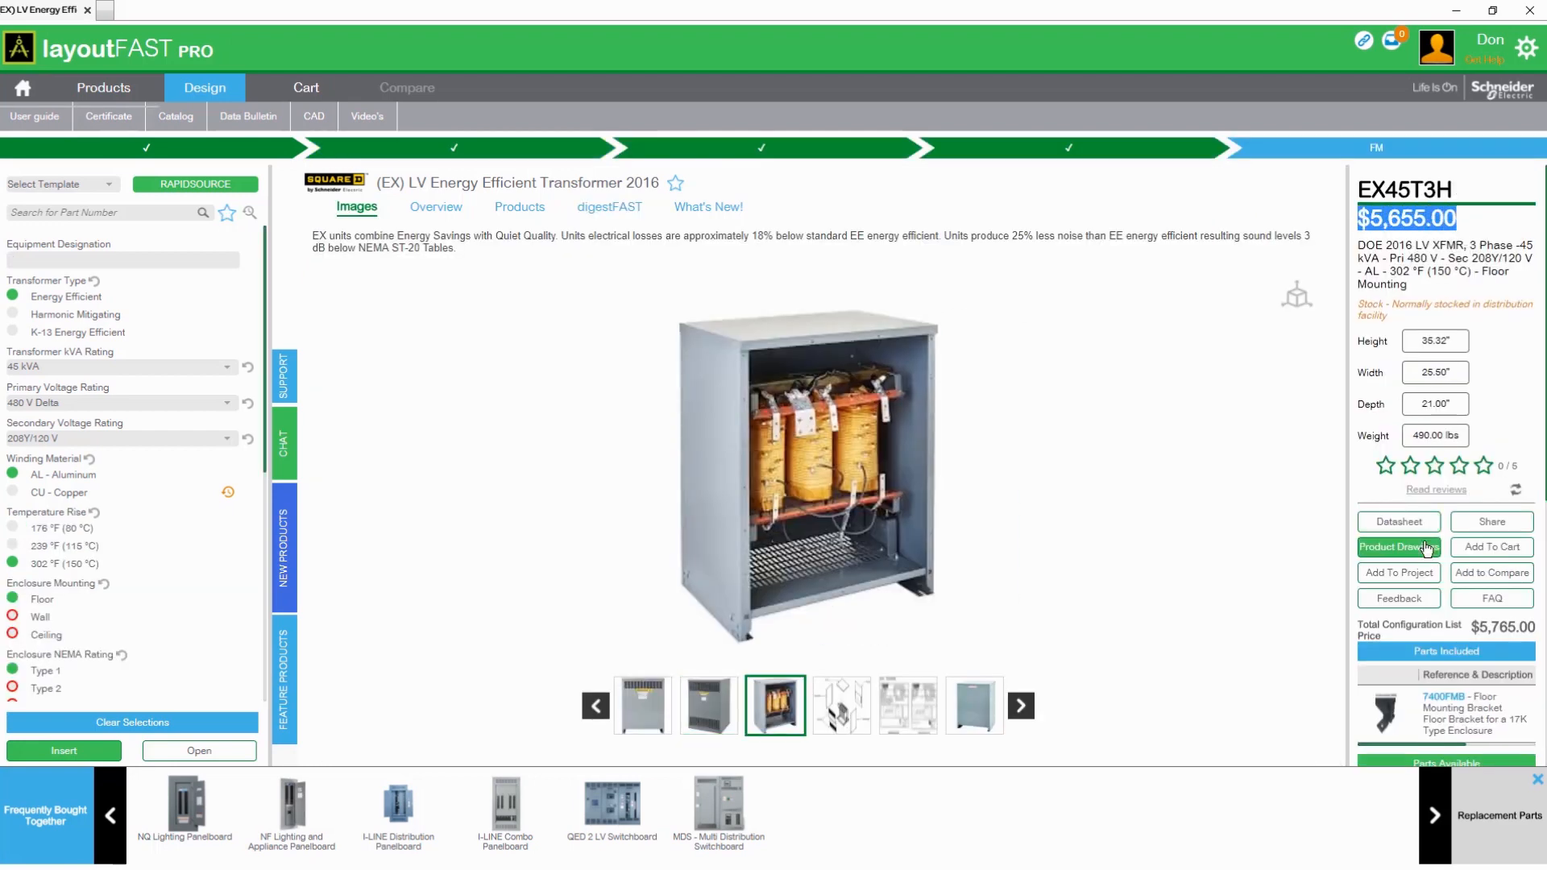
click(840, 704)
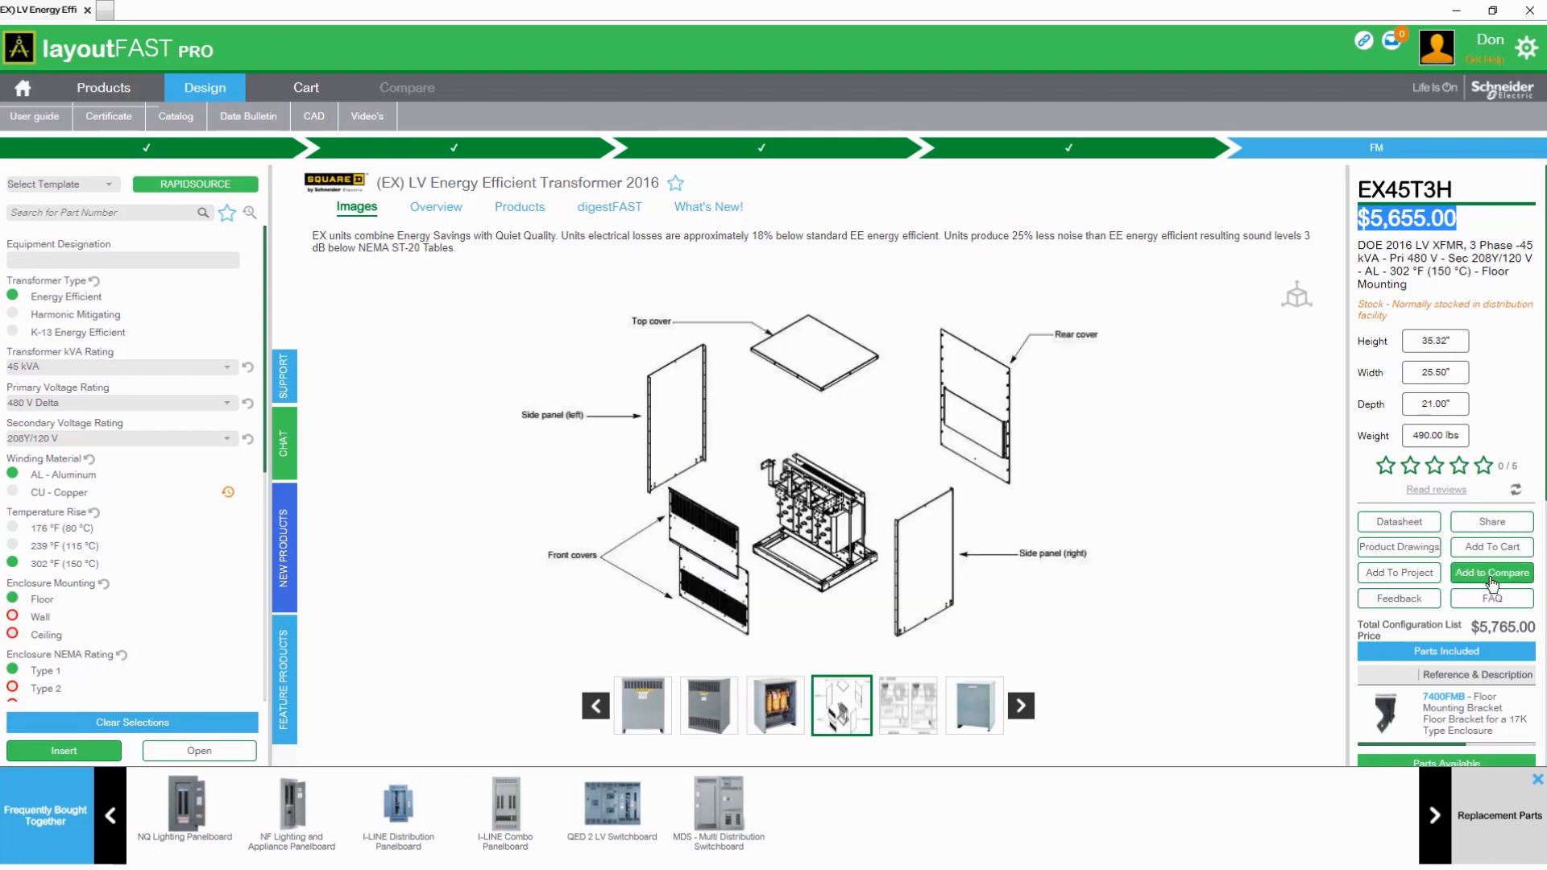
click(1491, 572)
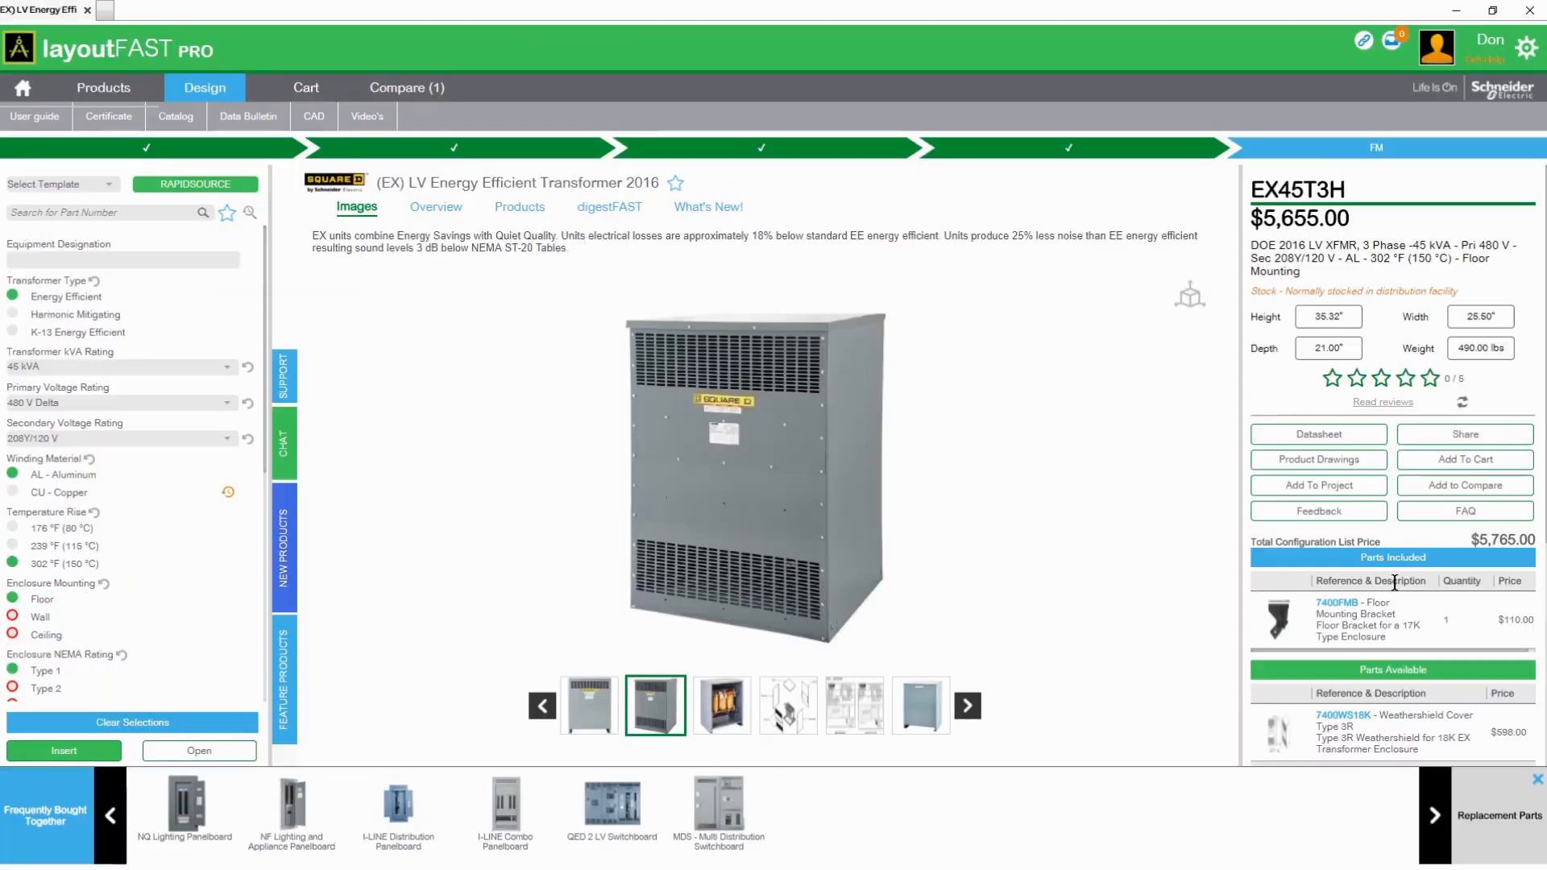
scroll(down, 3)
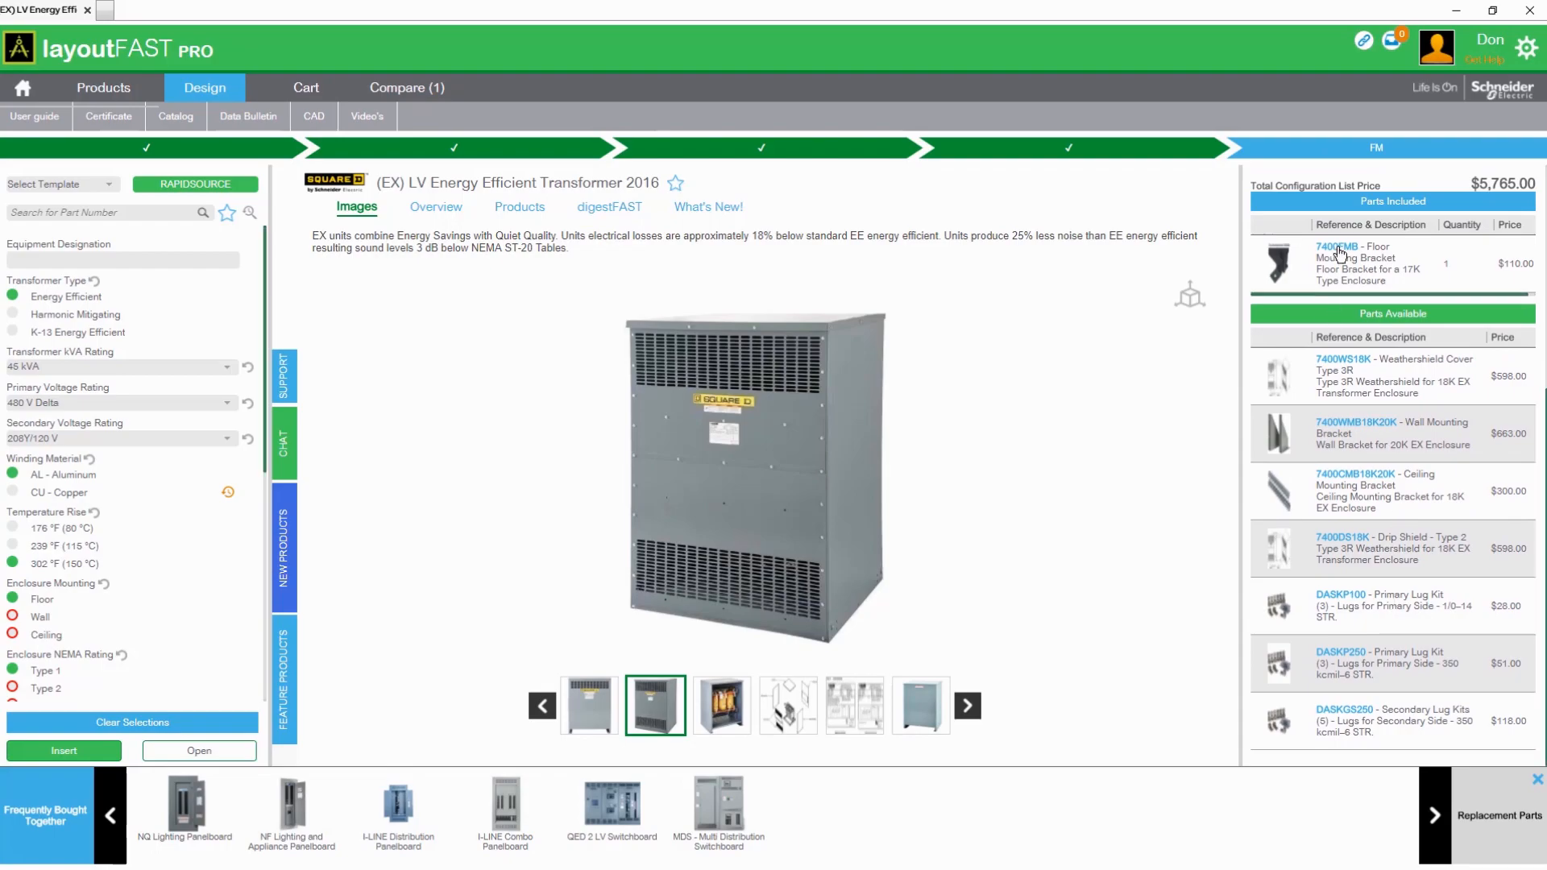
click(1336, 246)
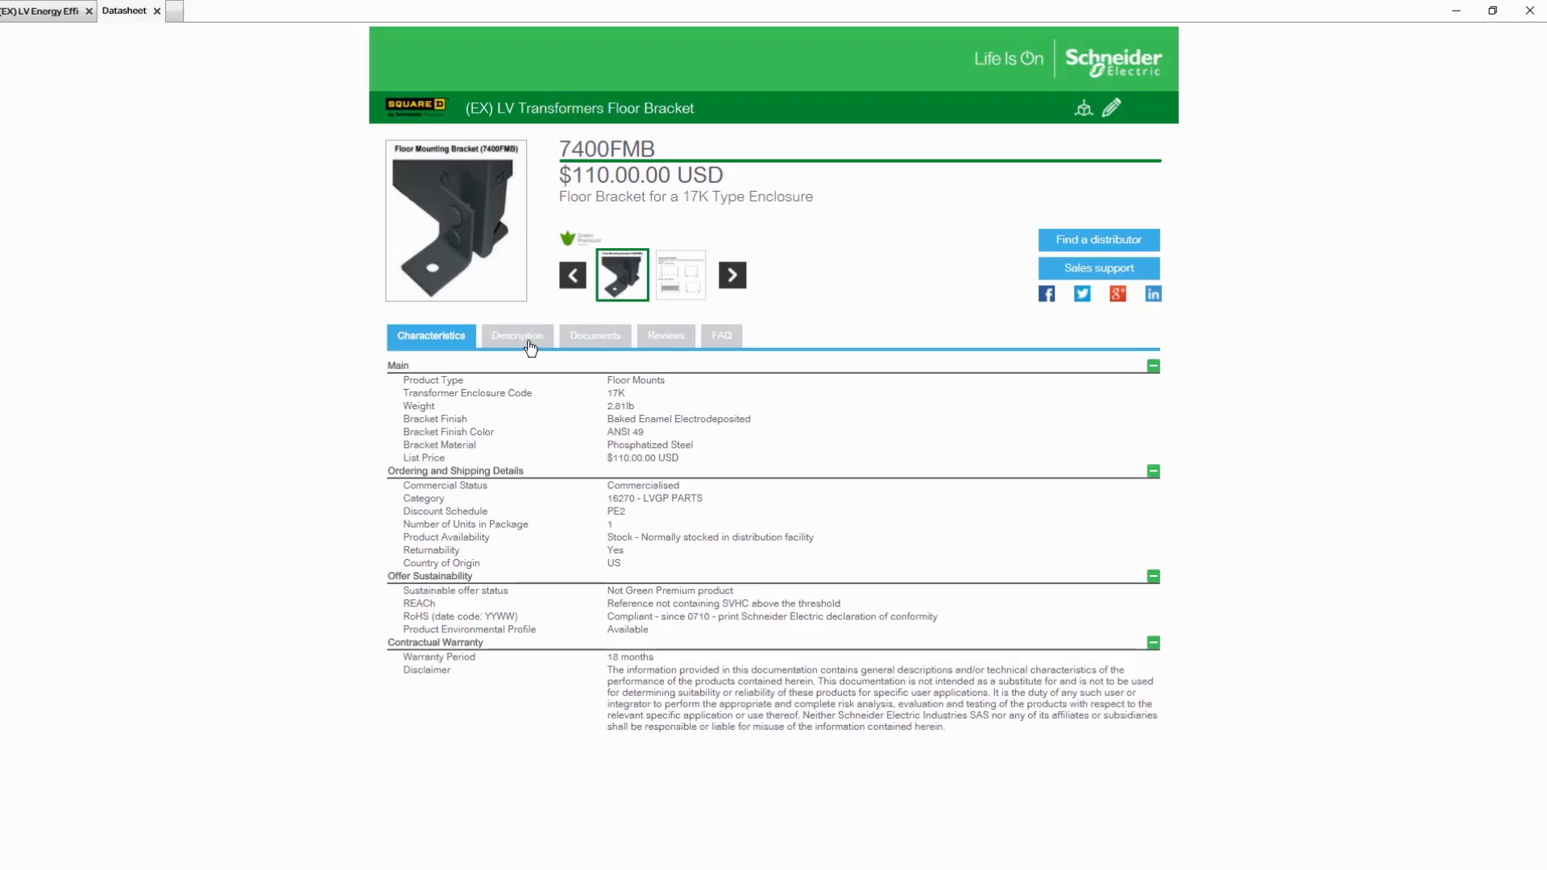
click(517, 335)
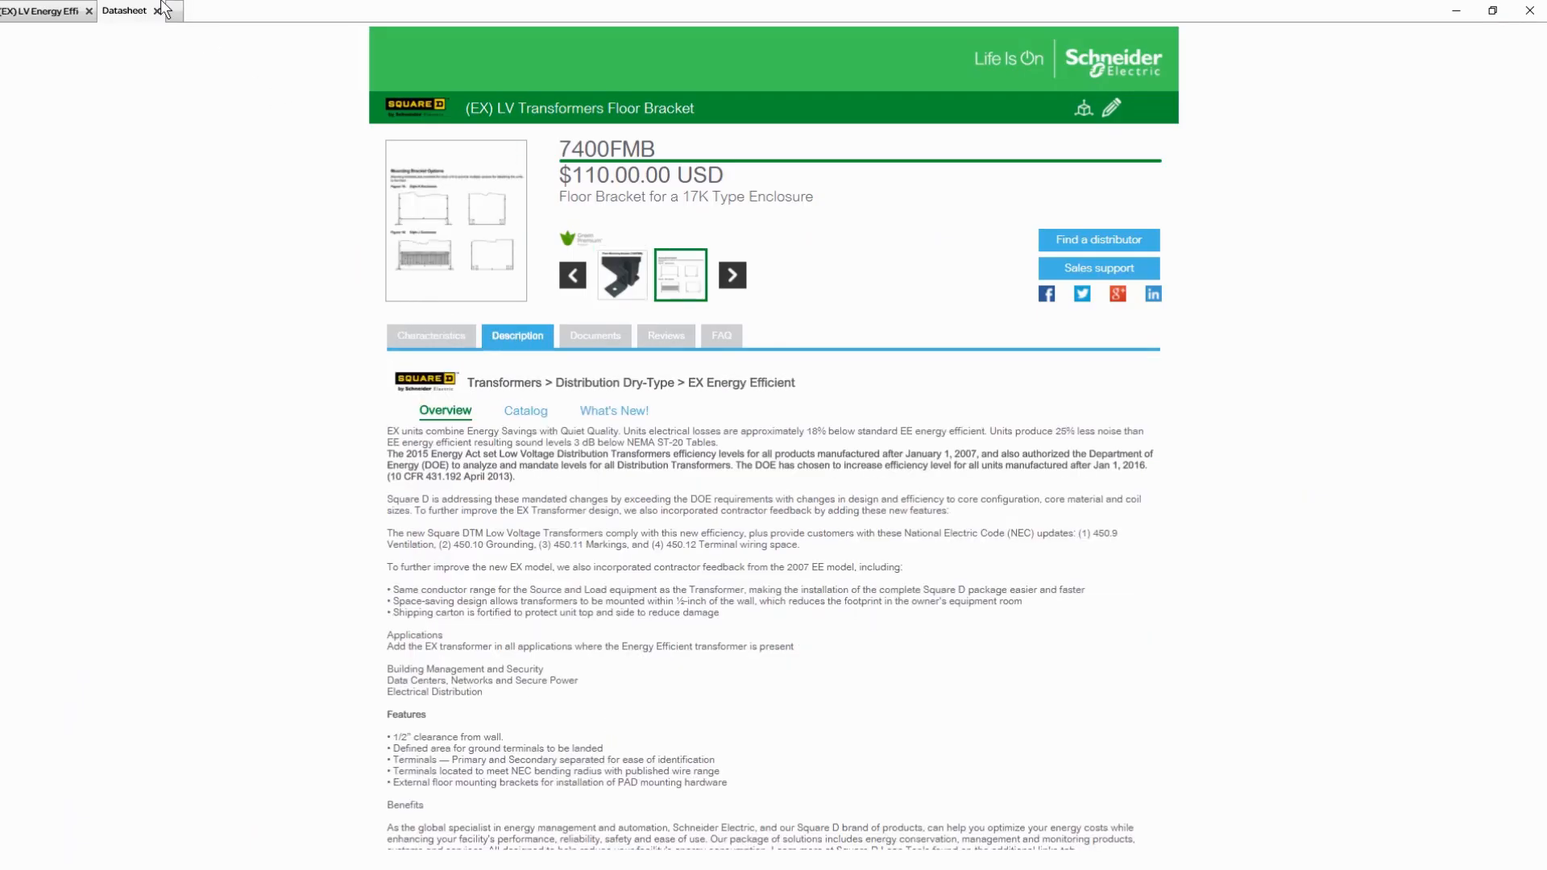
click(159, 10)
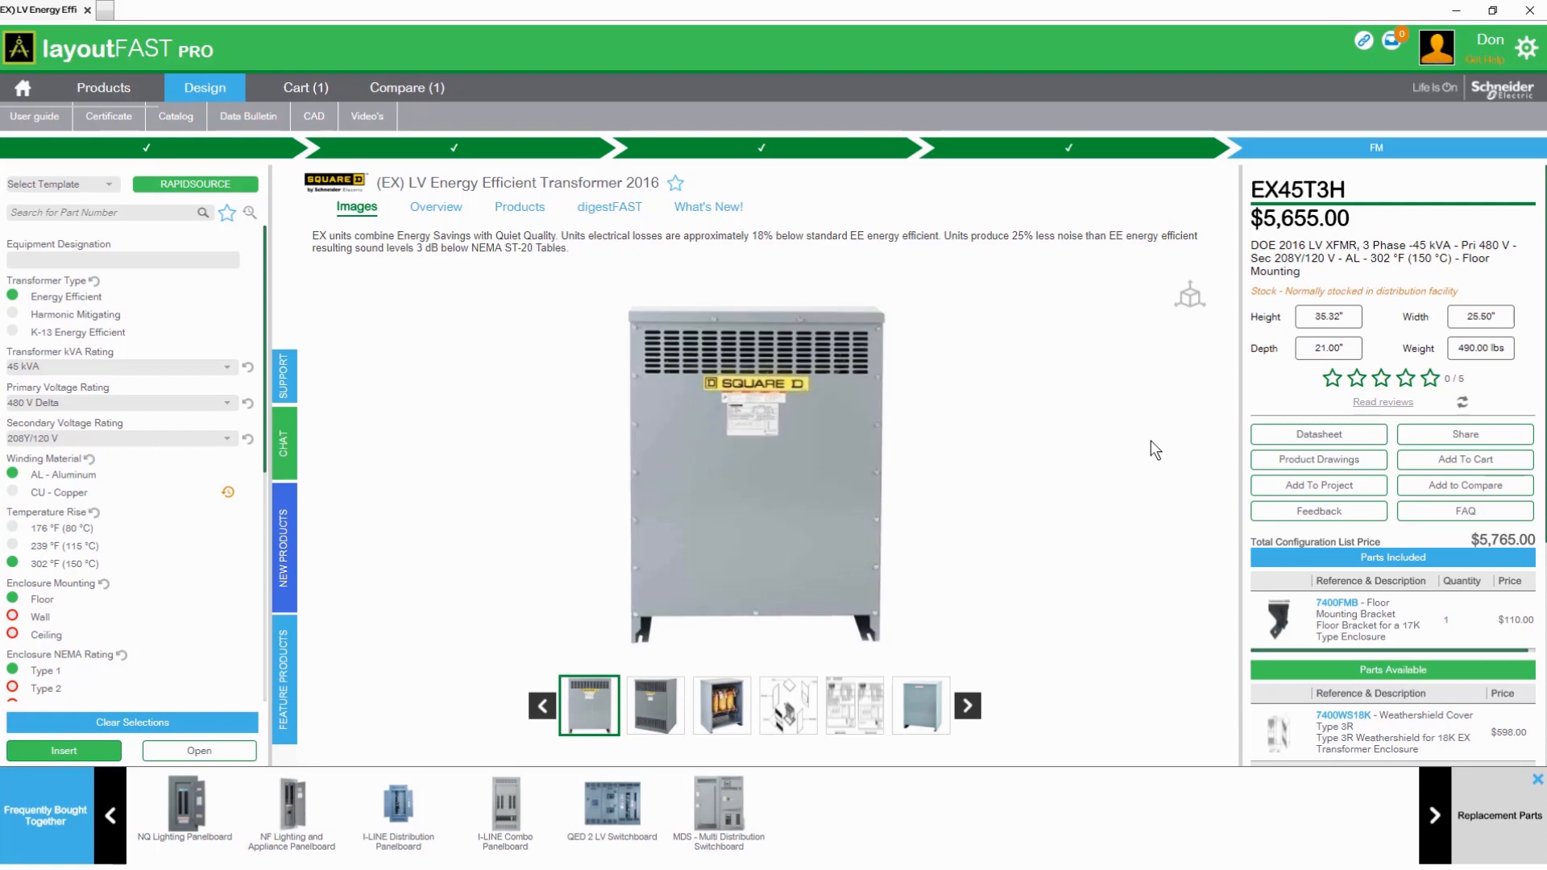
mouse_move(1464, 460)
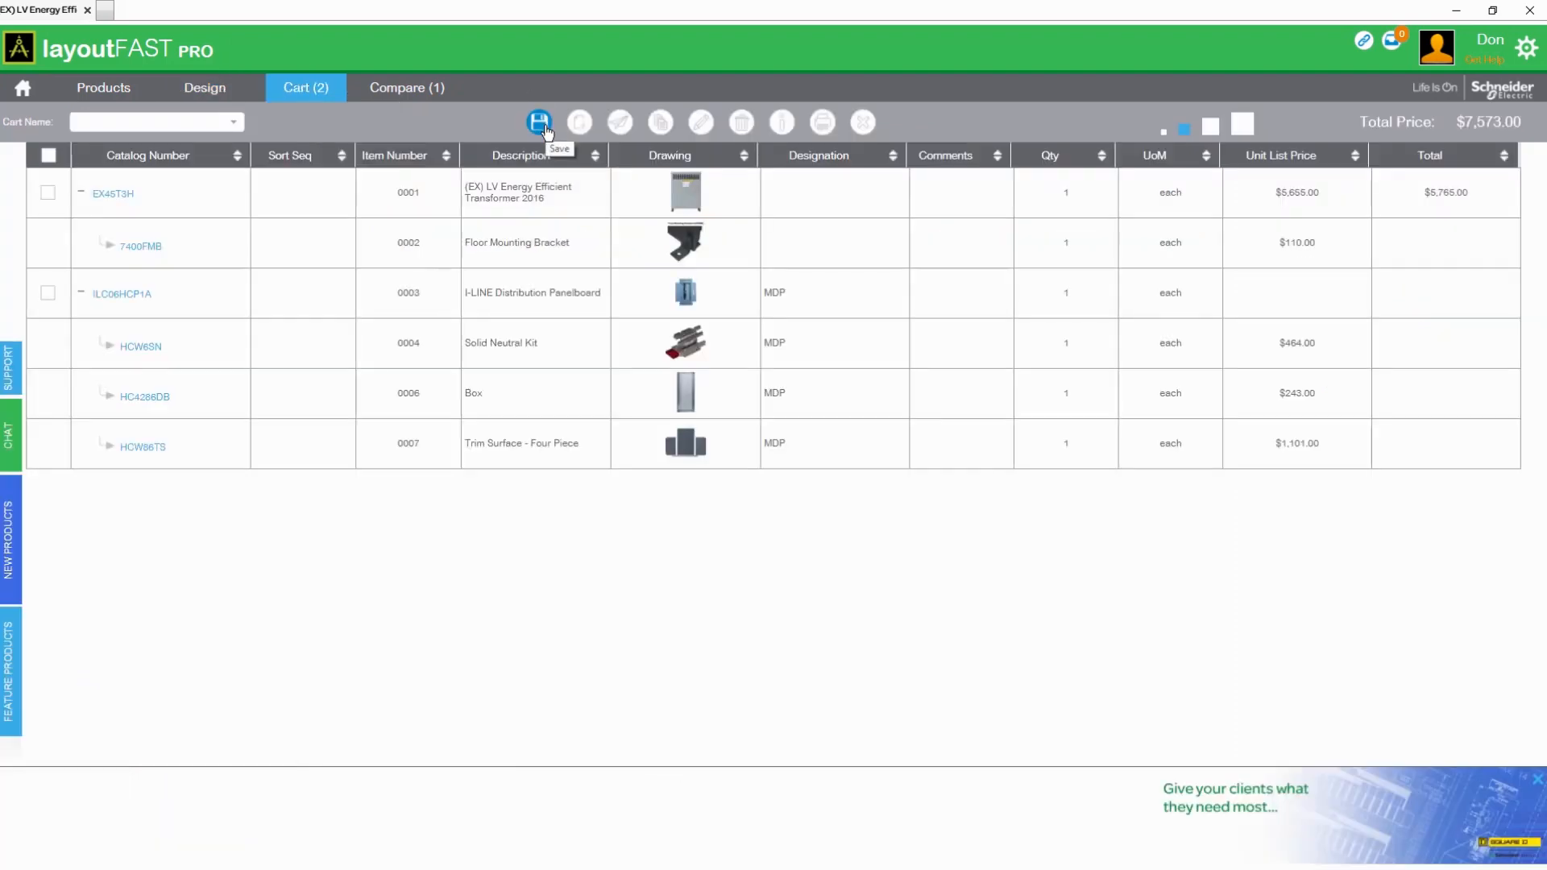
mouse_move(620, 123)
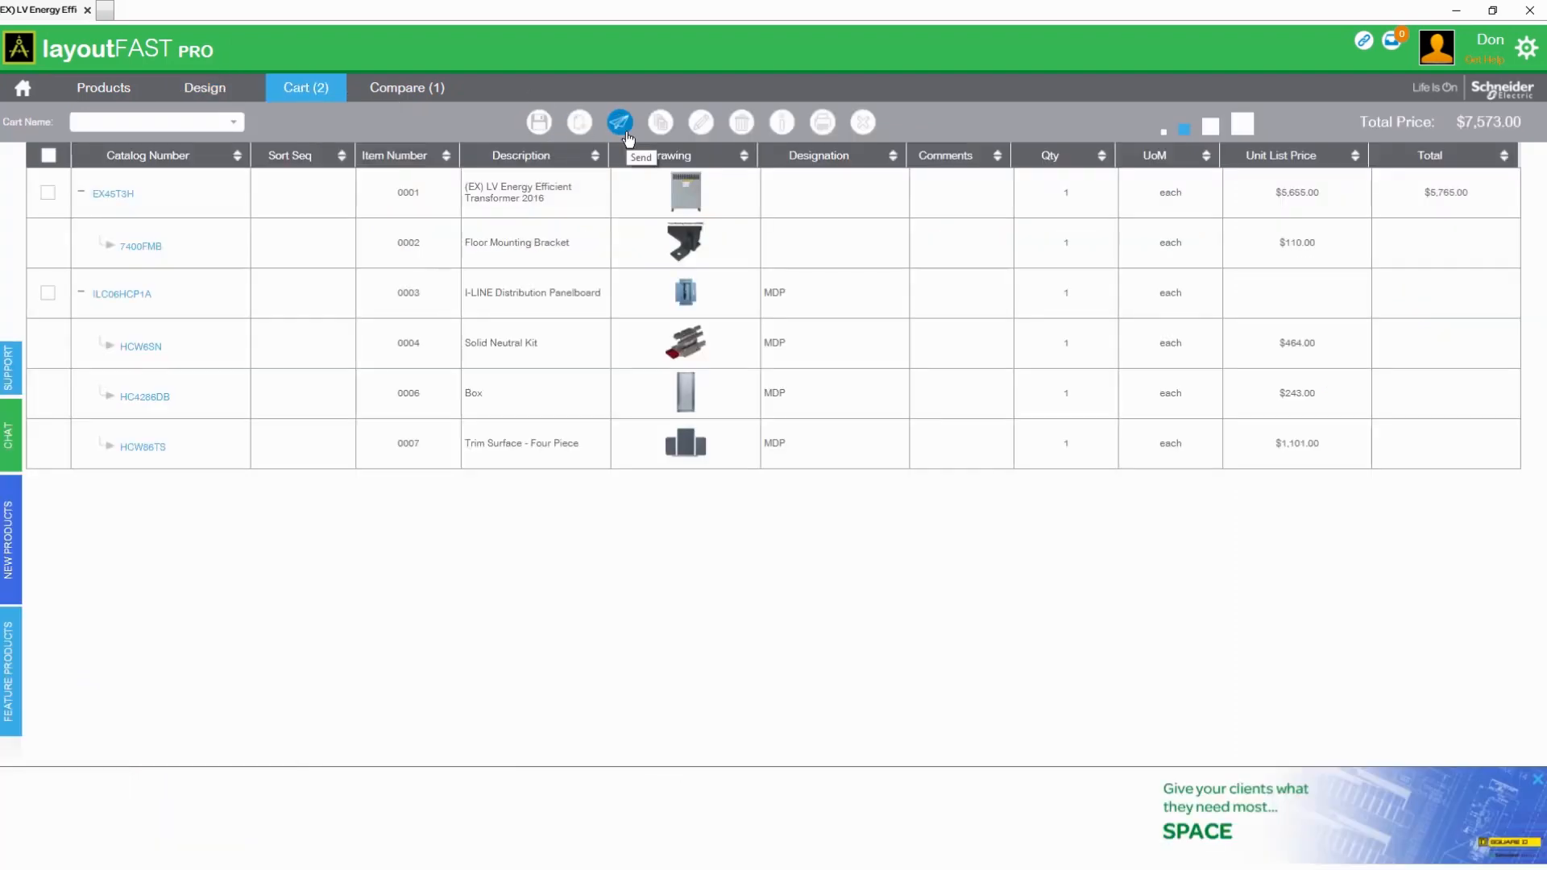
Step: Return from the cart review to the EX45T3H transformer configuration
click(113, 193)
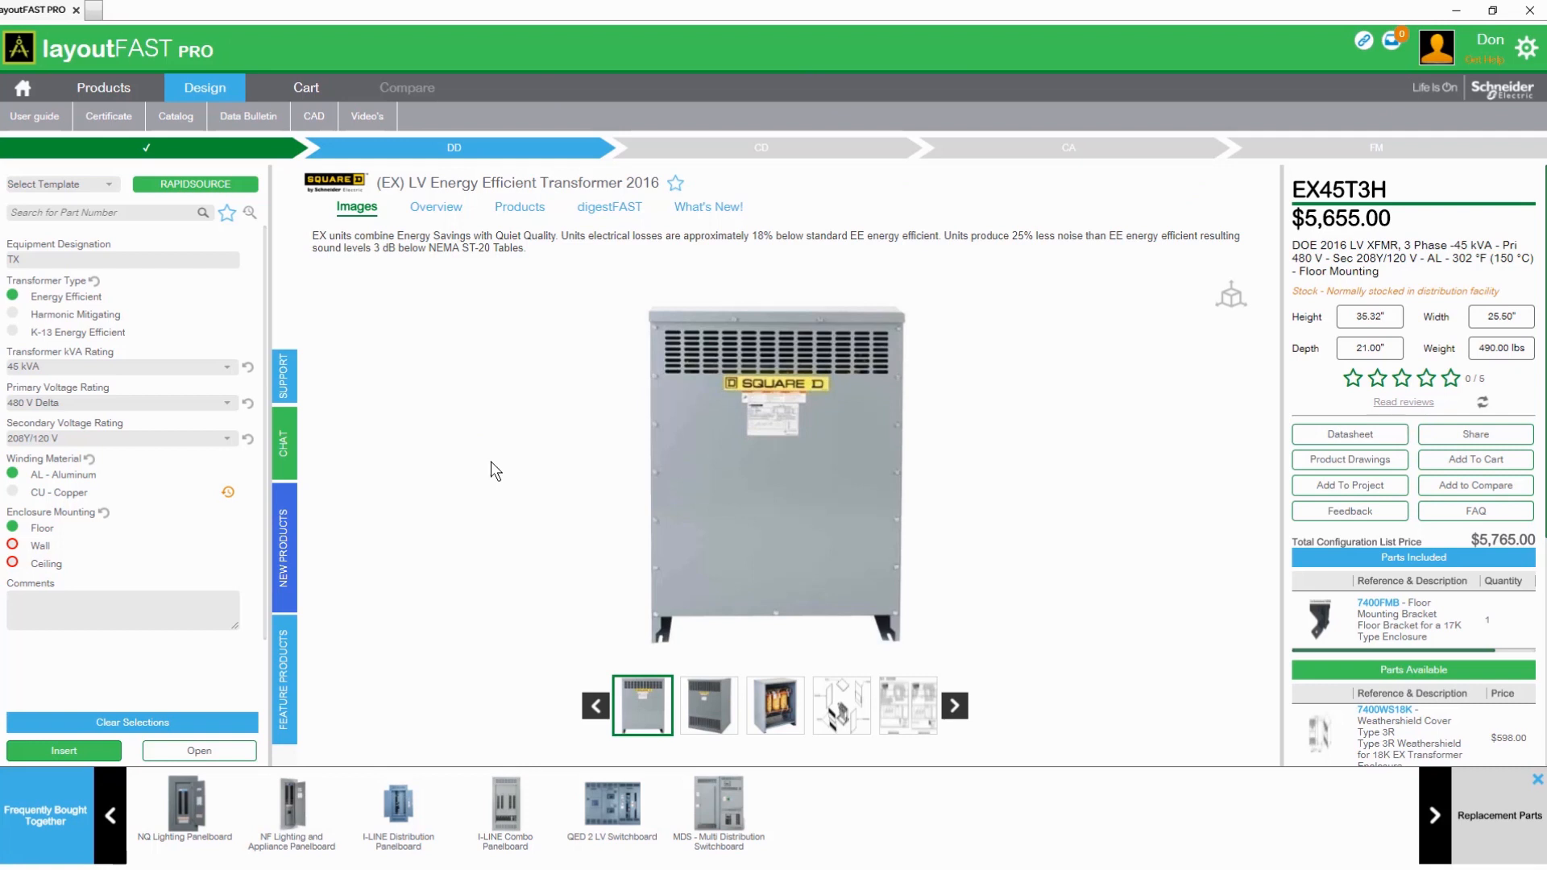
mouse_move(110, 763)
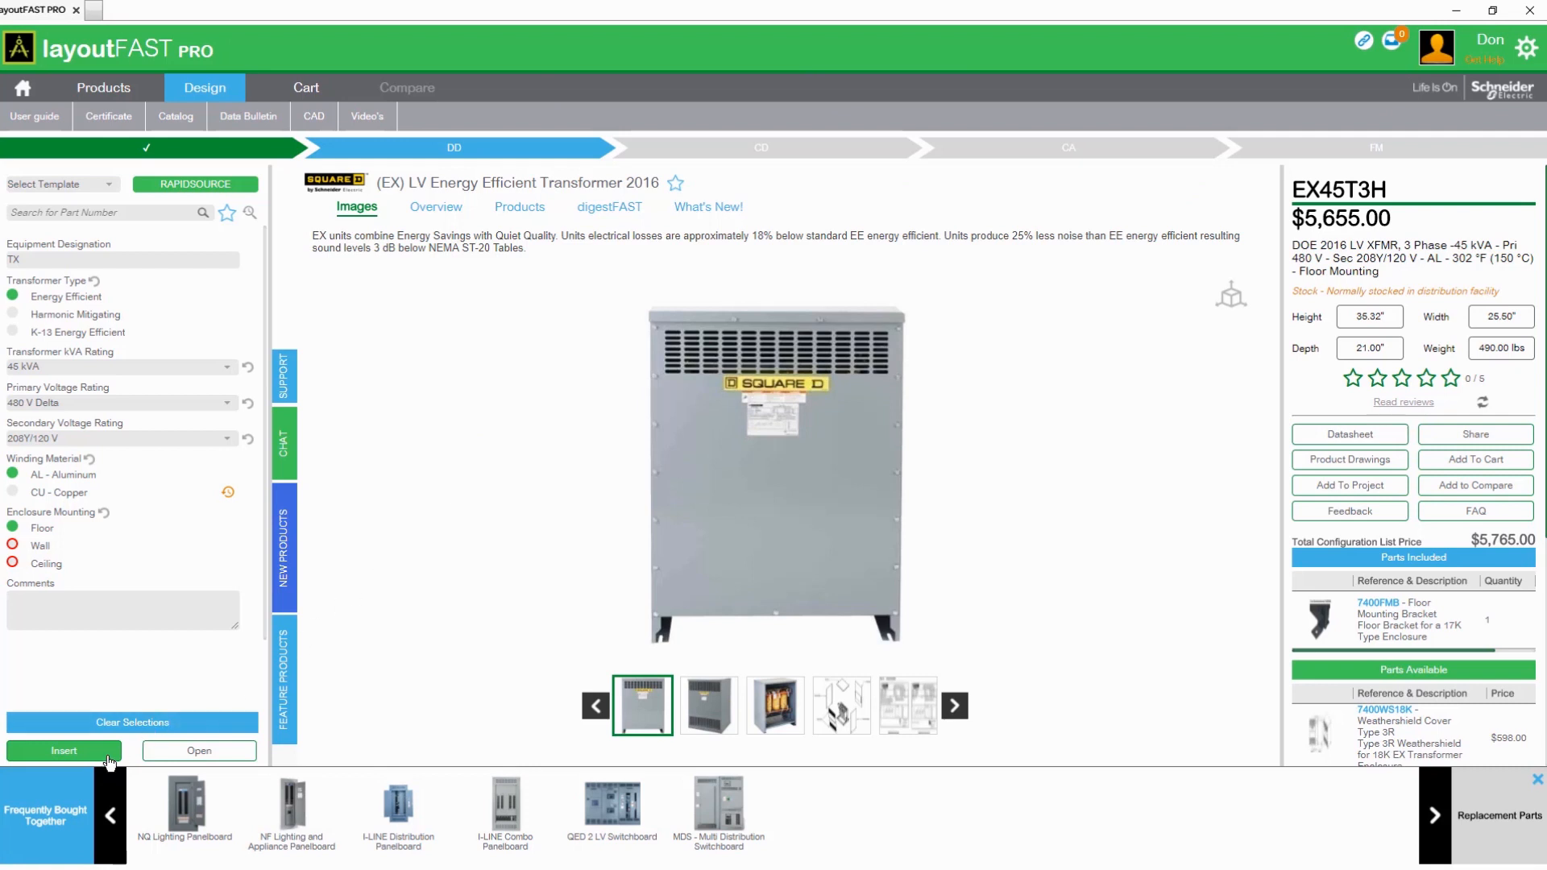
Step: Insert the configured TX transformer EX45T3H into the design
click(63, 751)
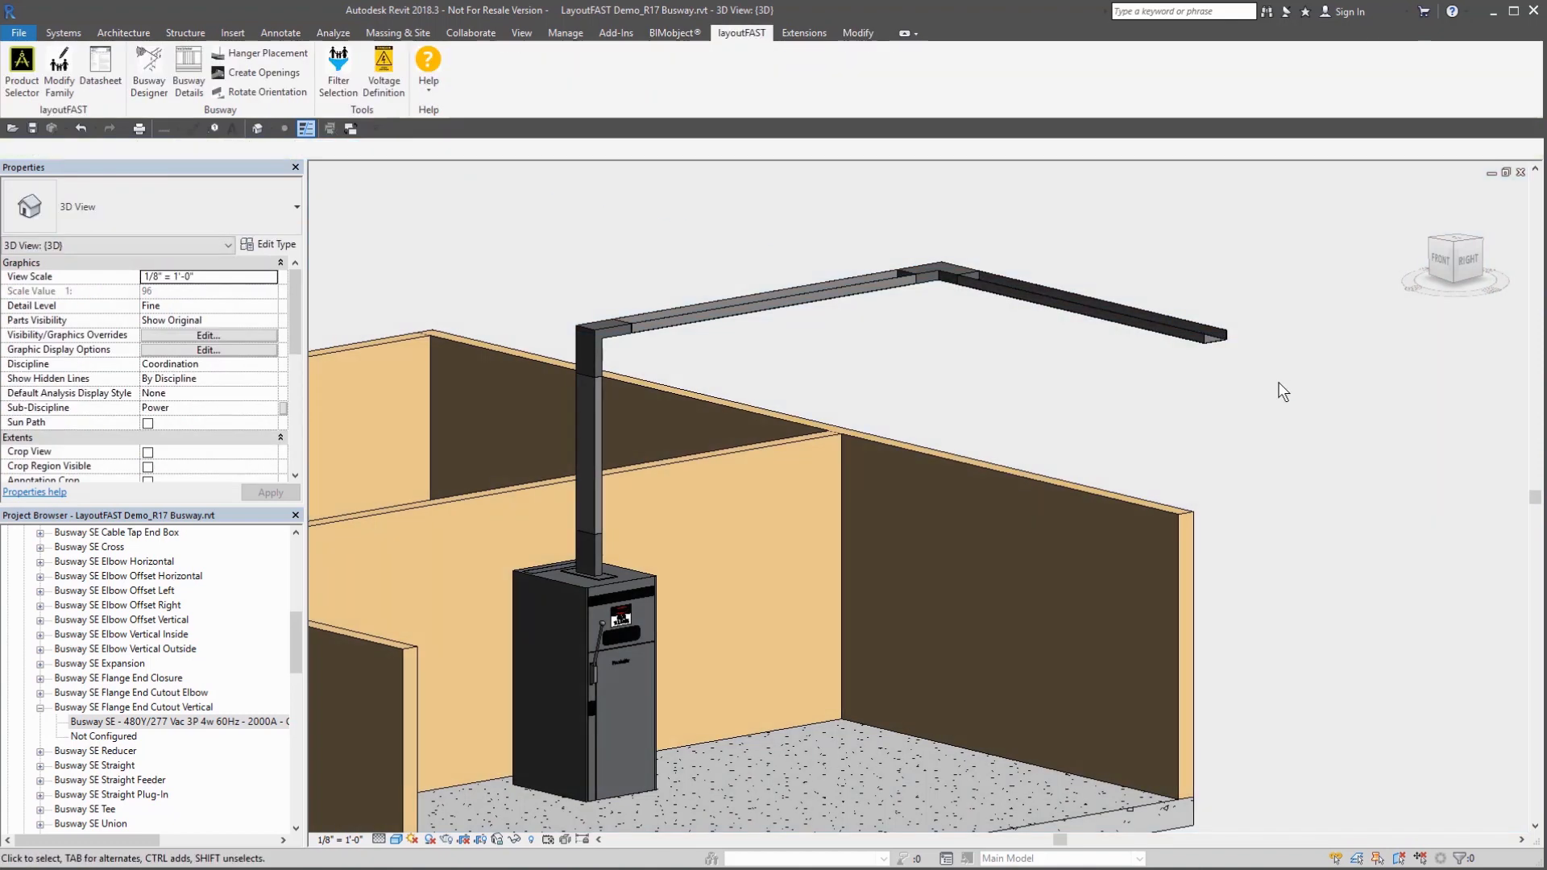
Step: Select the overhead 2000 A busway run rising from the switchboard
click(750, 296)
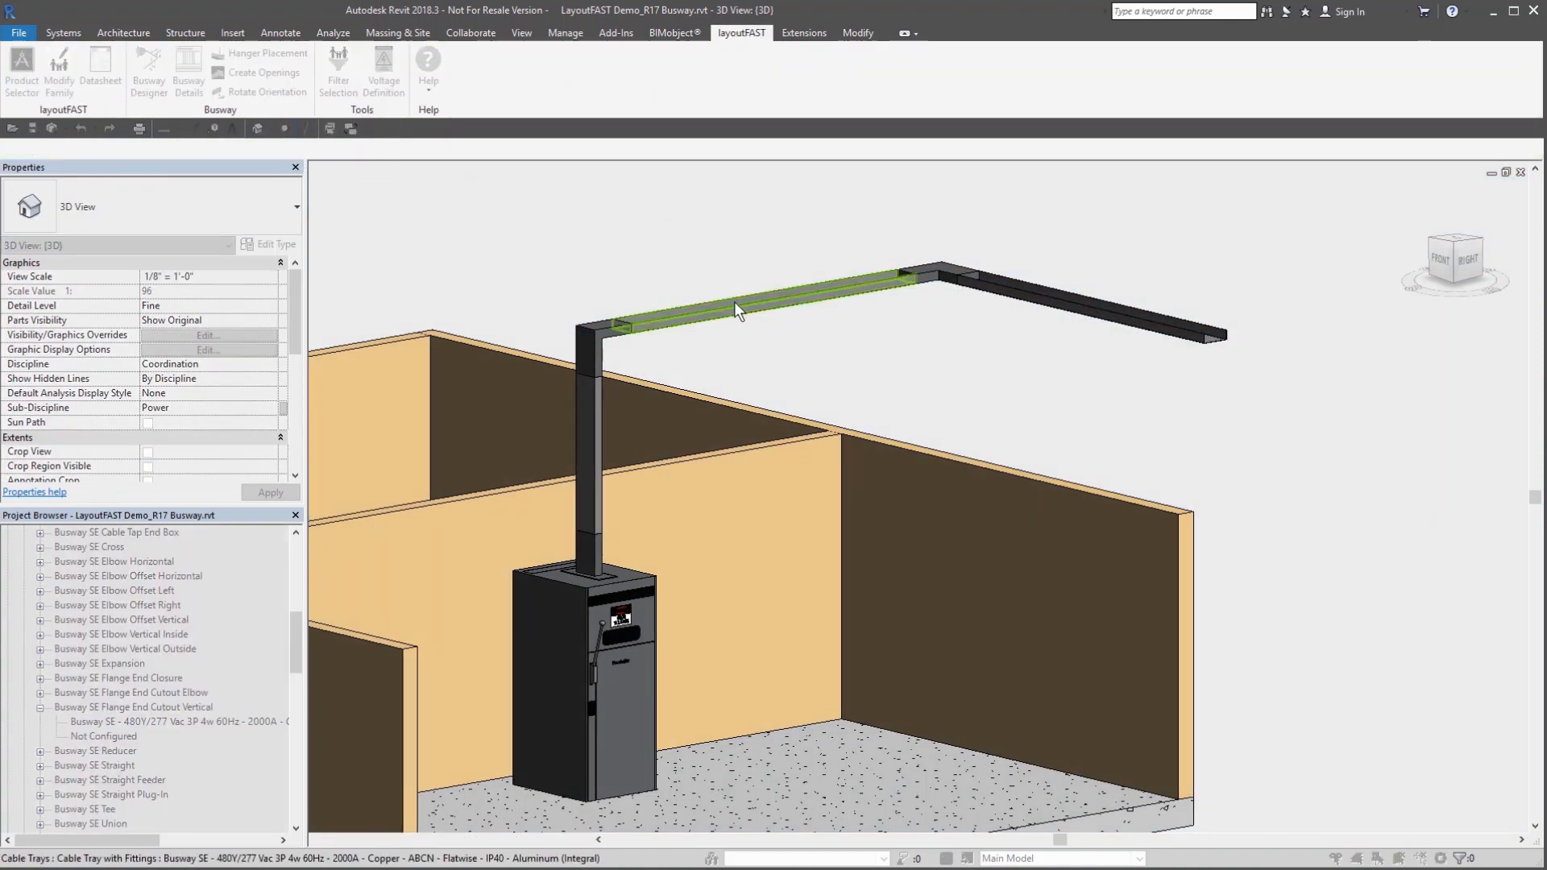
click(1004, 408)
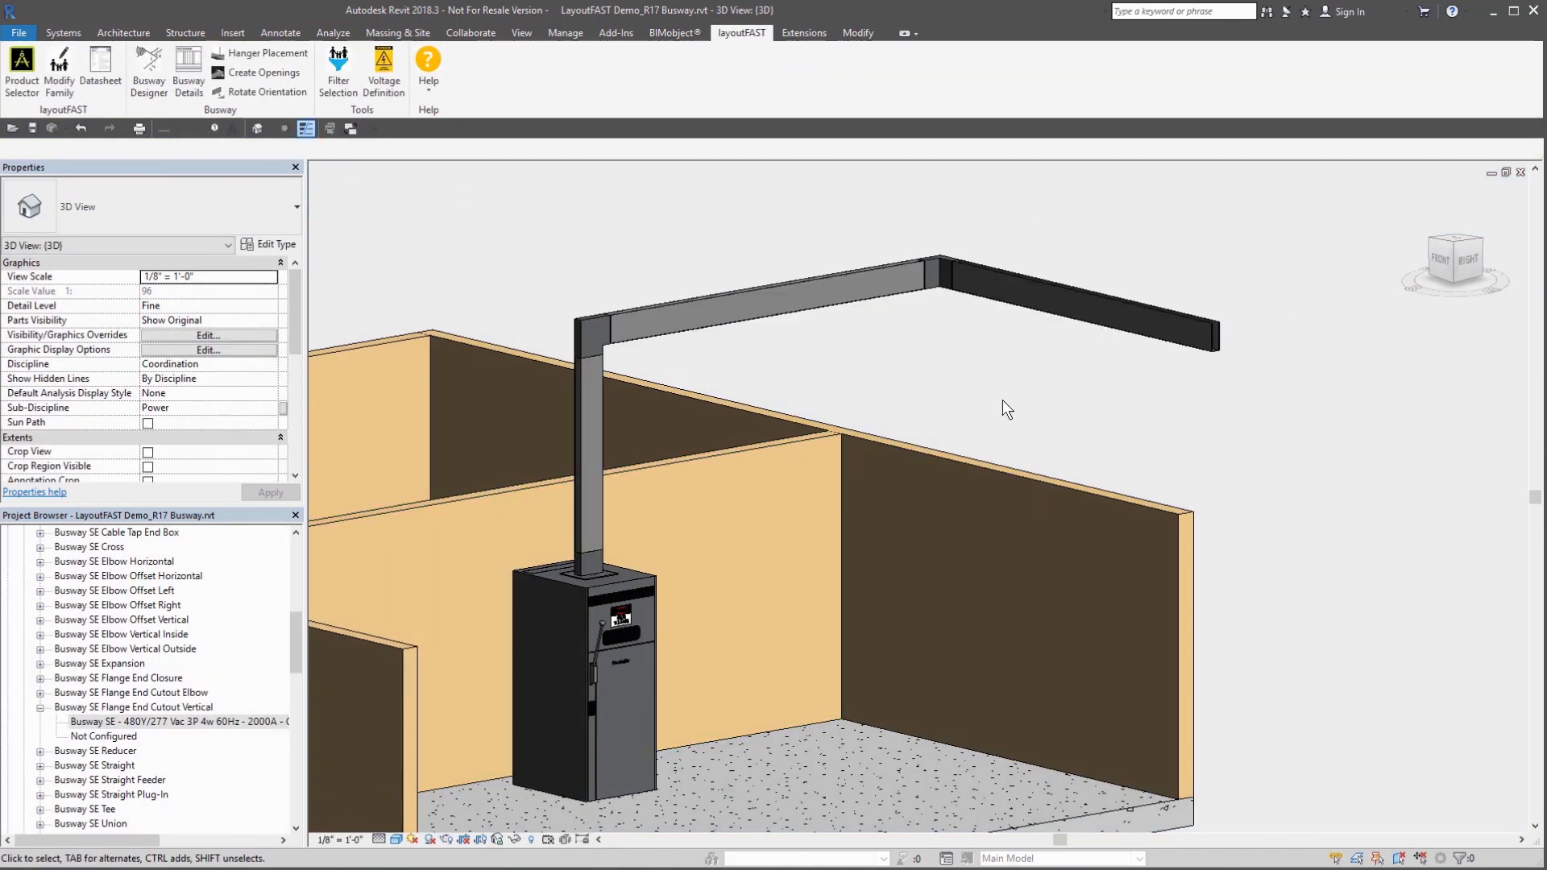
mouse_move(1006, 400)
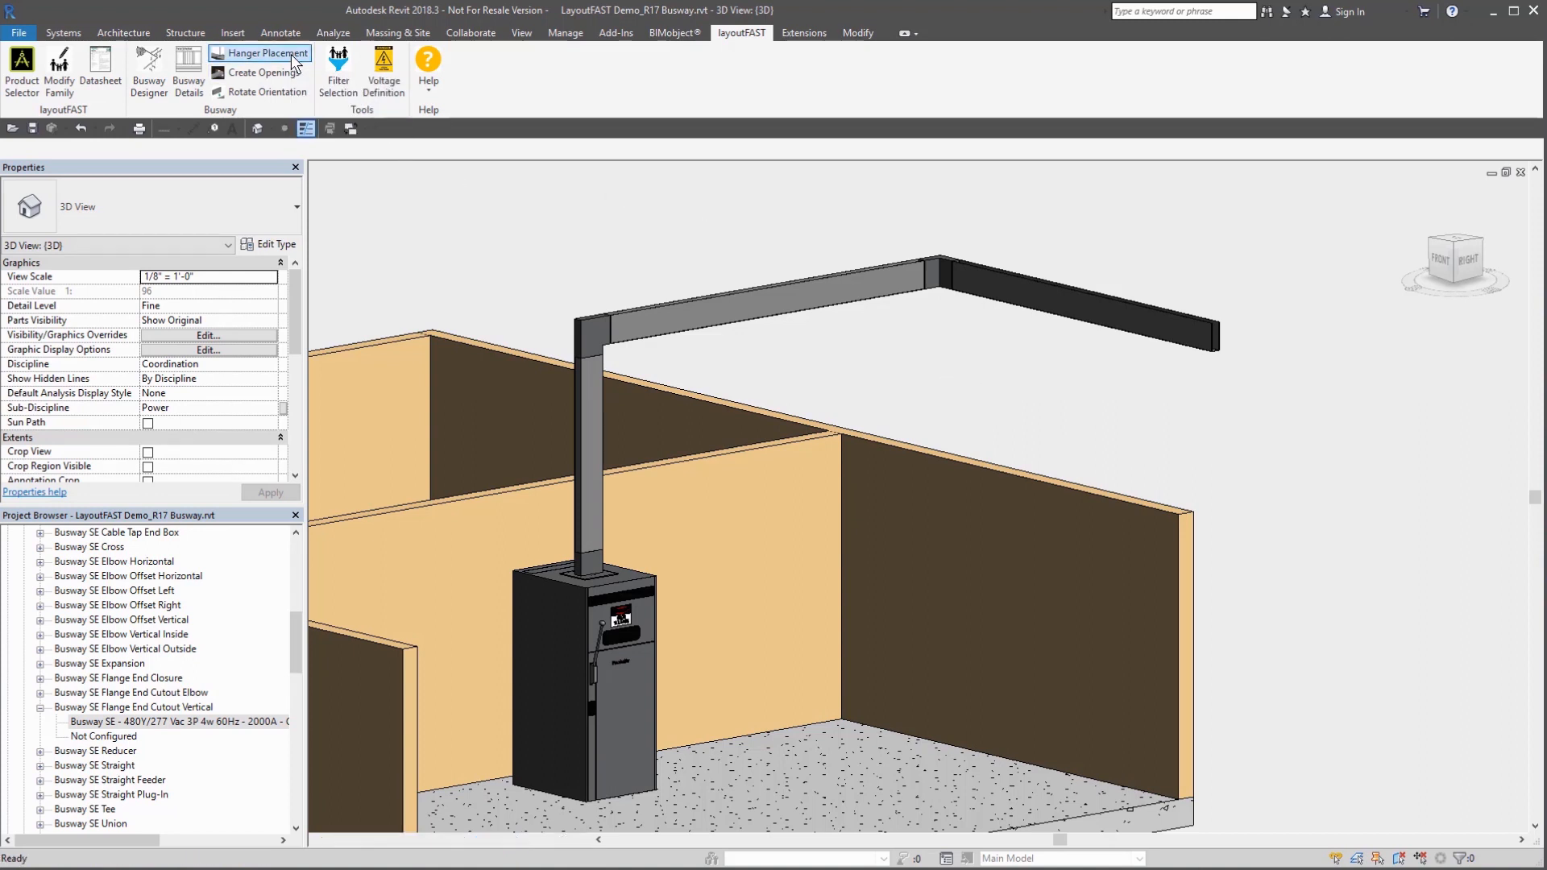
Step: Place hangers 1 ft from ends, 5 ft spacing, 10 ft rods, flatwise on the busway run
click(265, 53)
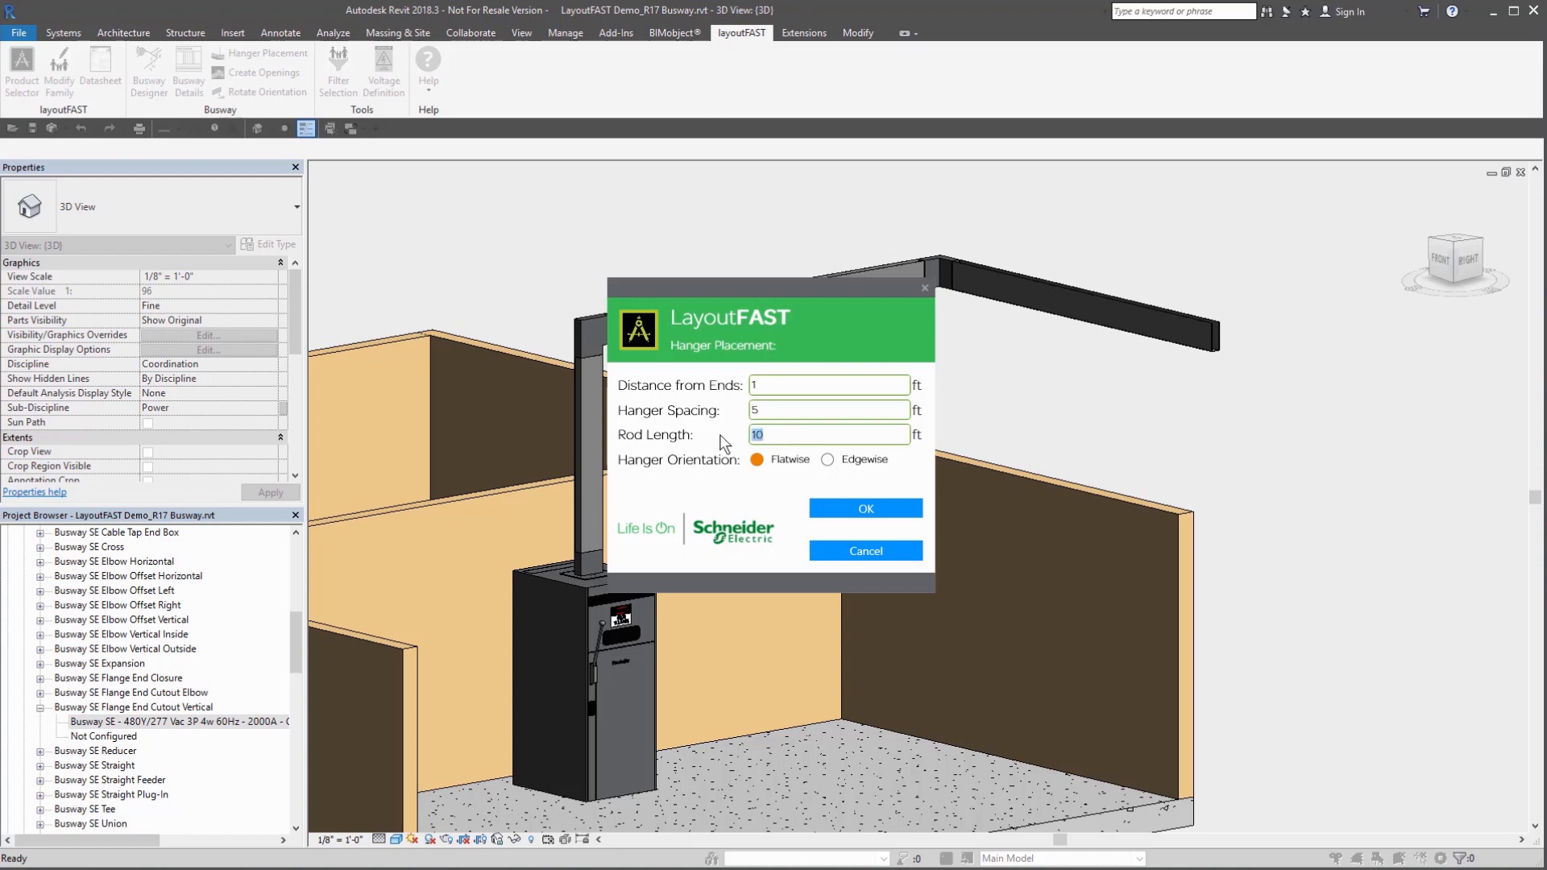
click(863, 508)
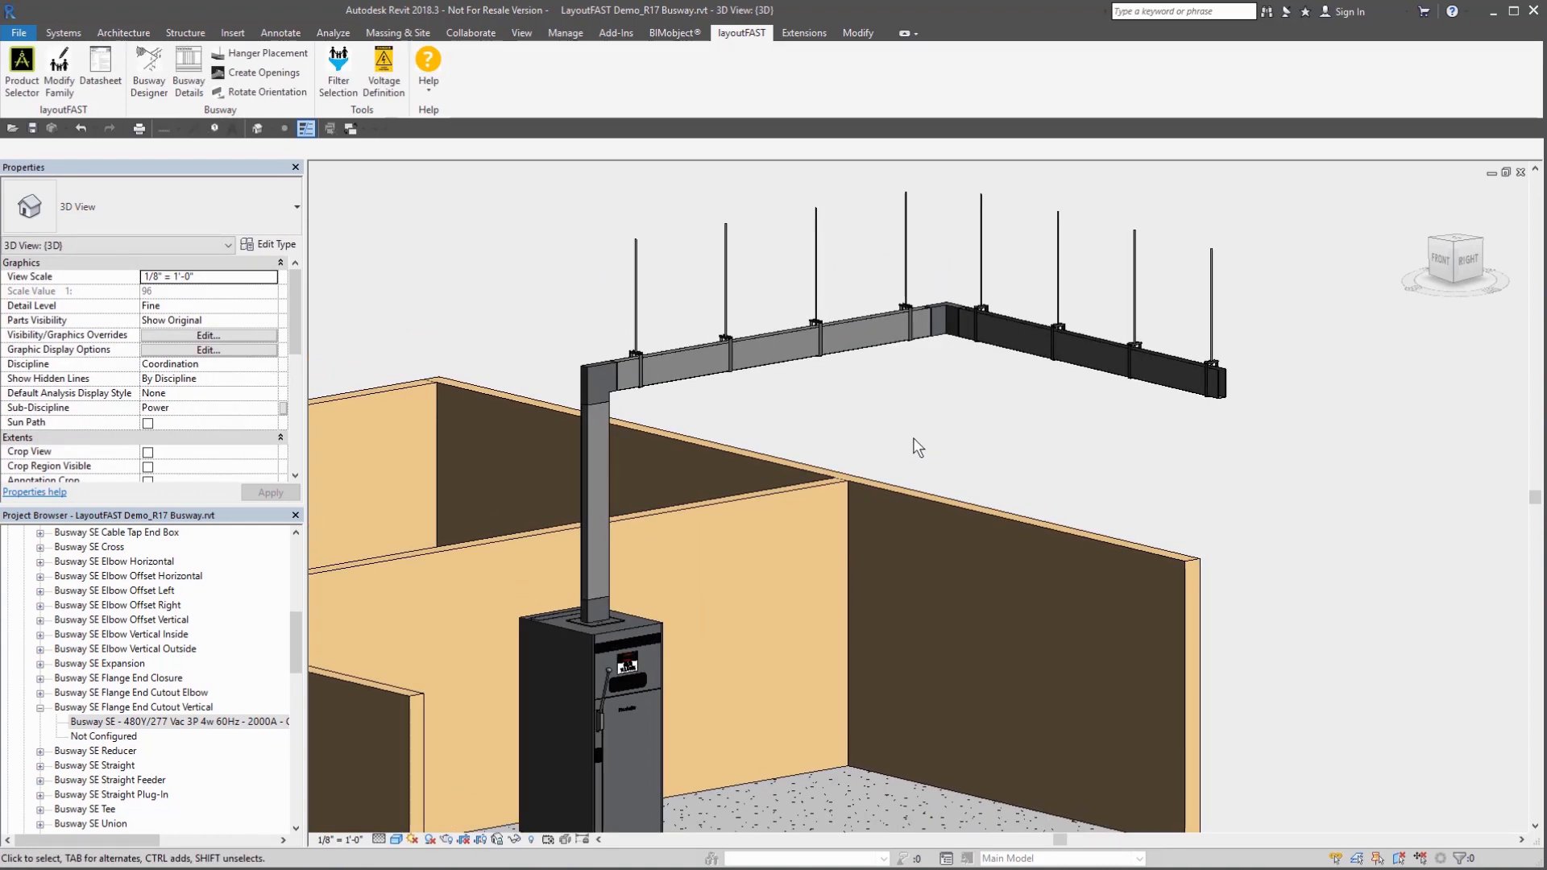
click(769, 345)
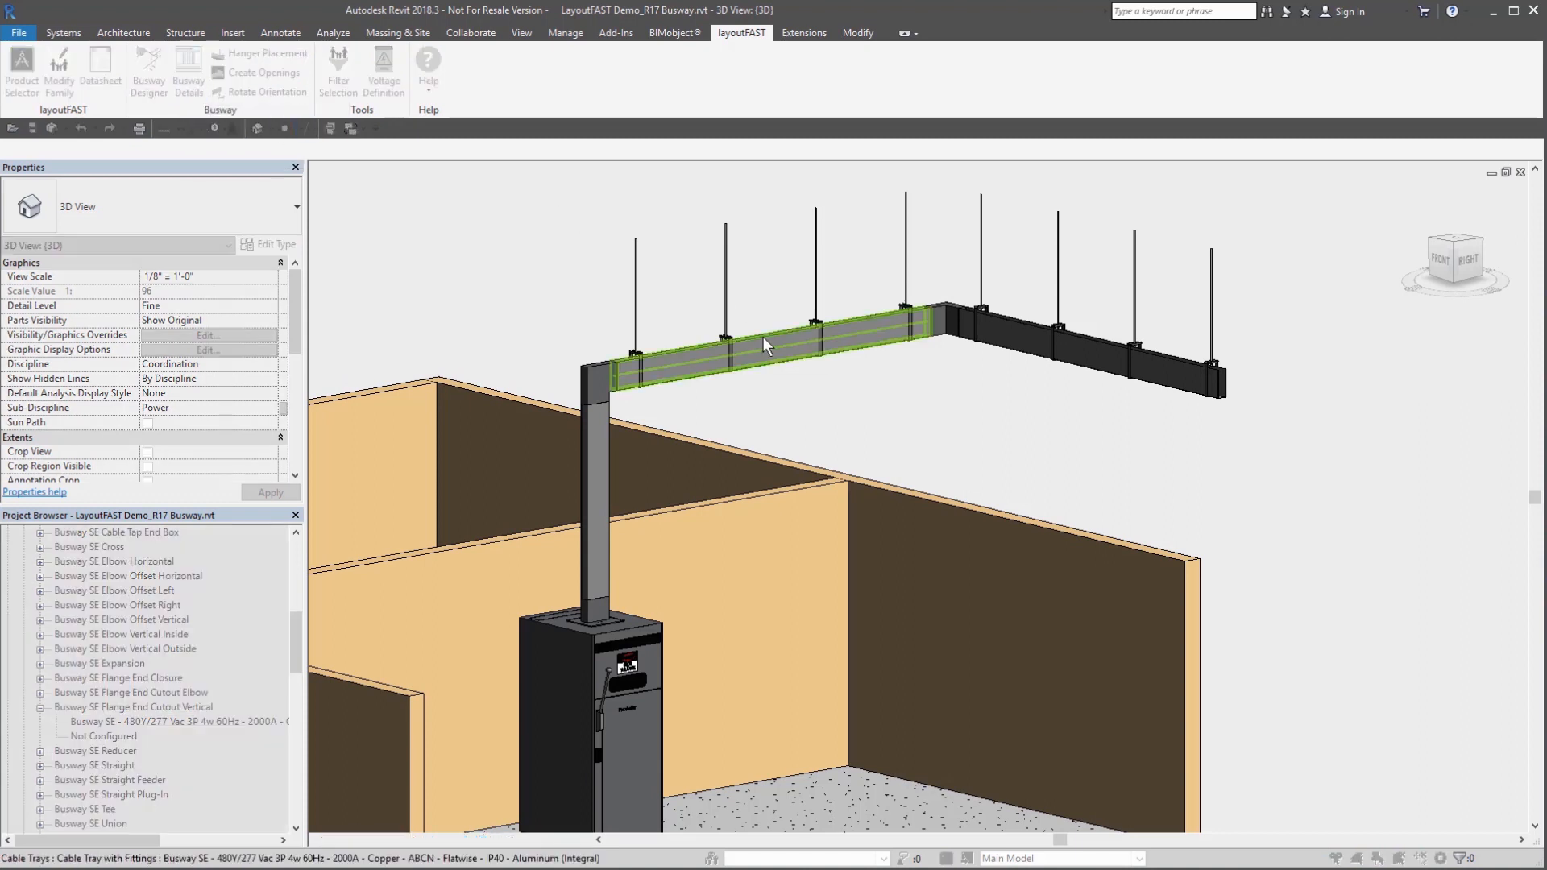
Step: Pick the busway run to show its BOM: 42.58 ft, three fittings, 9 hangers
click(306, 129)
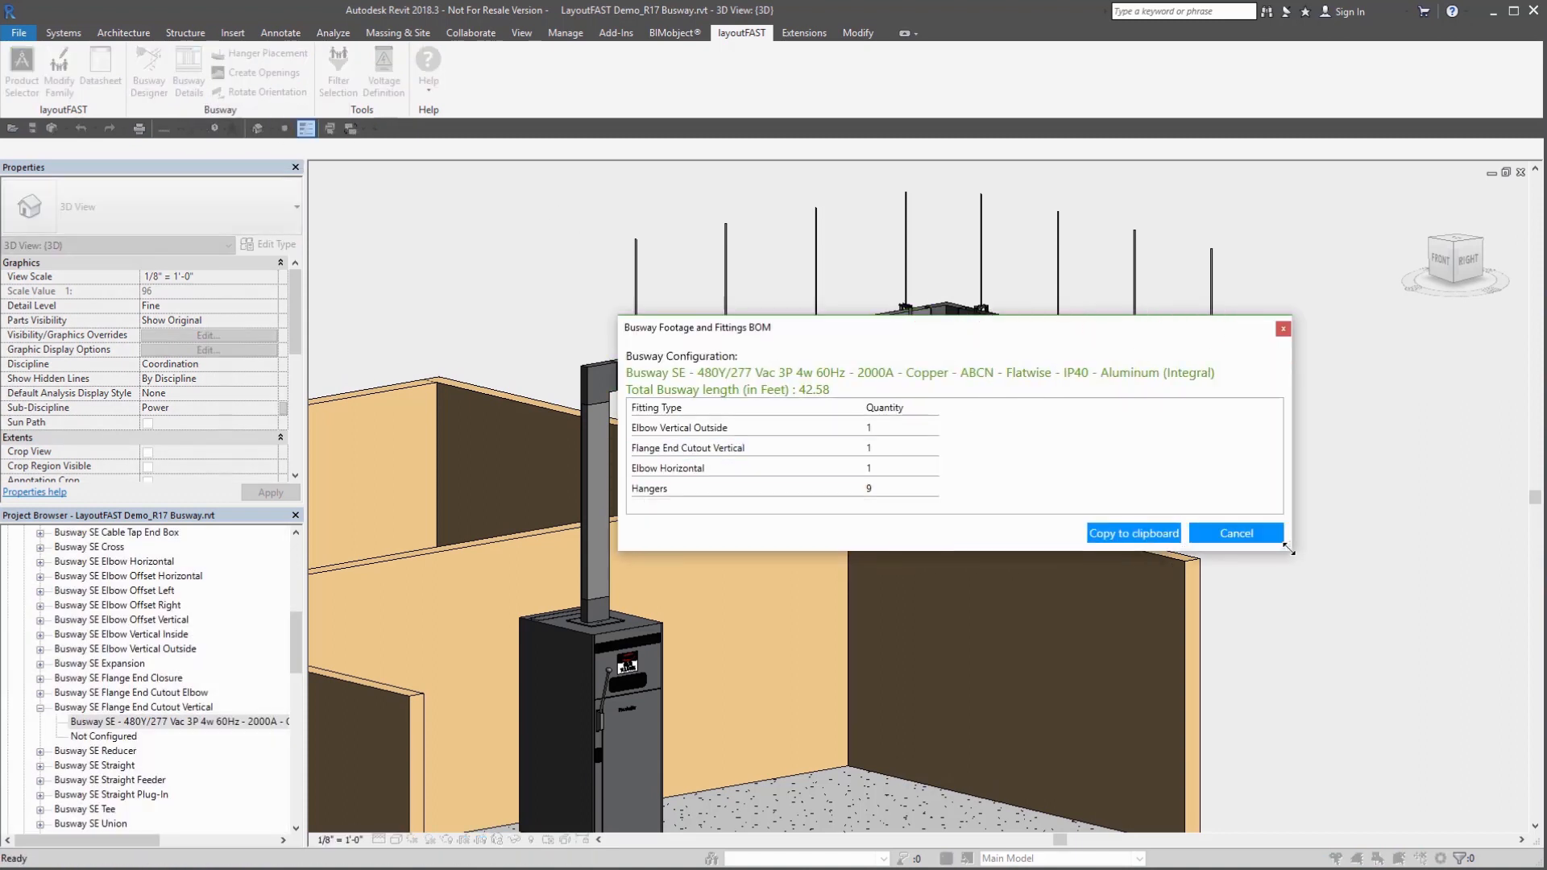
mouse_move(1240, 550)
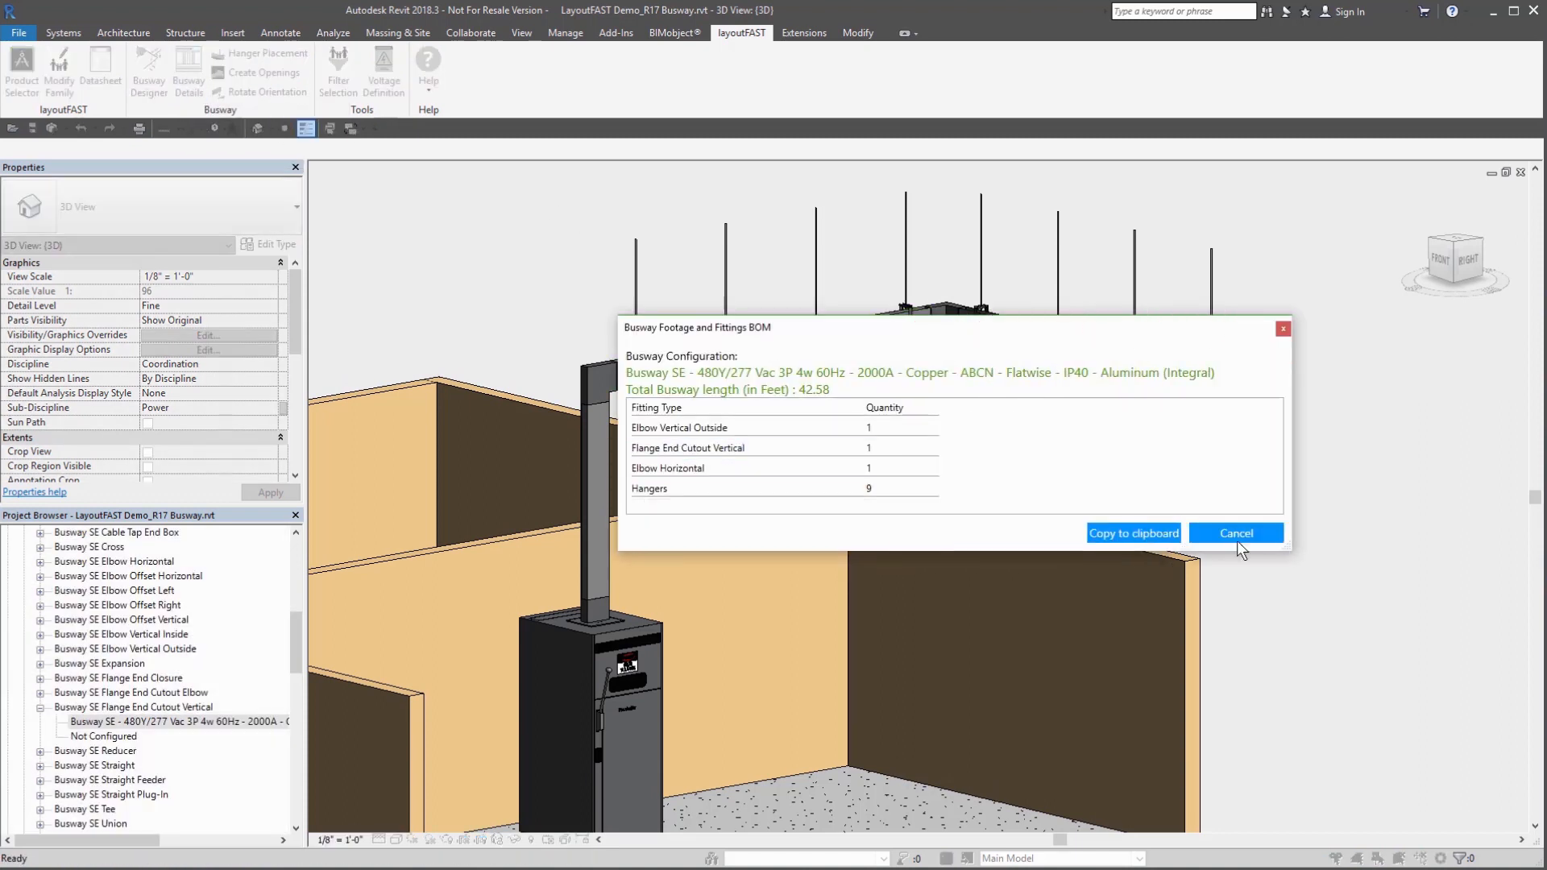
mouse_move(1133, 533)
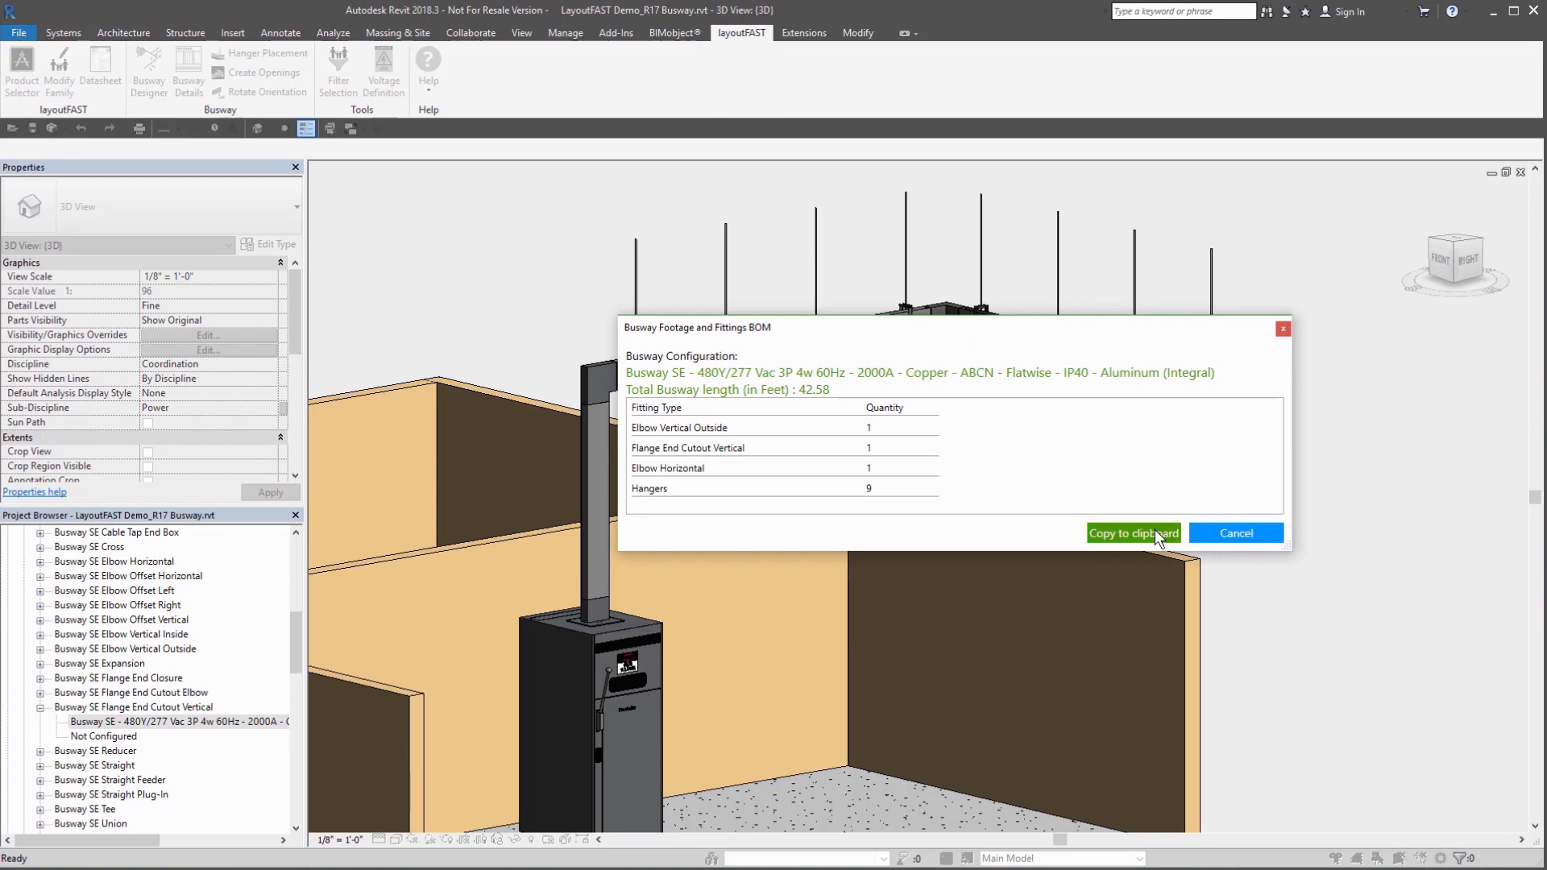